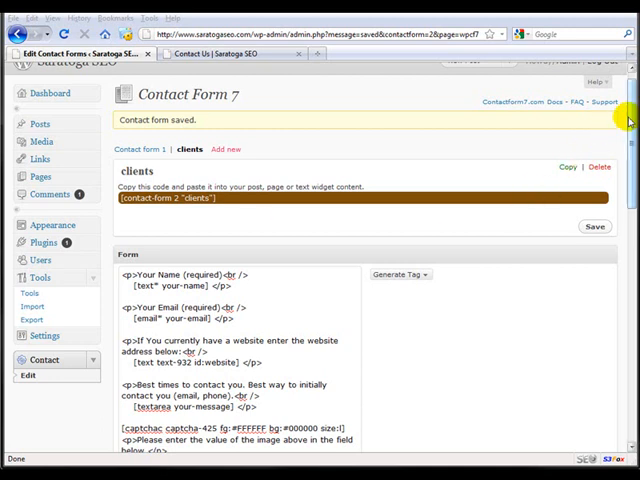
# Review the saved clients form, then go to the Contact Form 7 forms page.
pyautogui.scroll(-3)
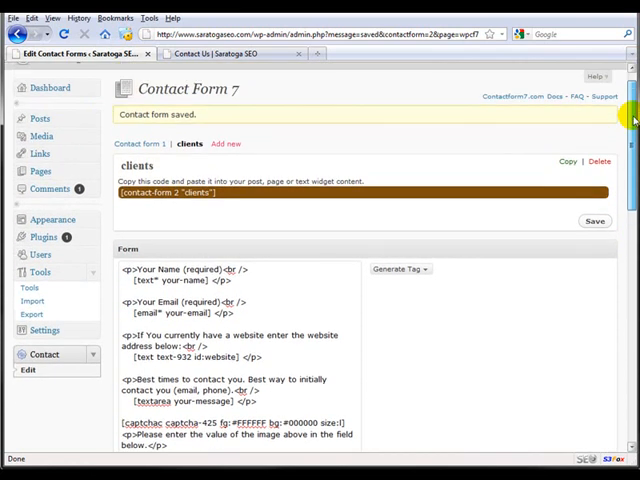
pyautogui.scroll(-3)
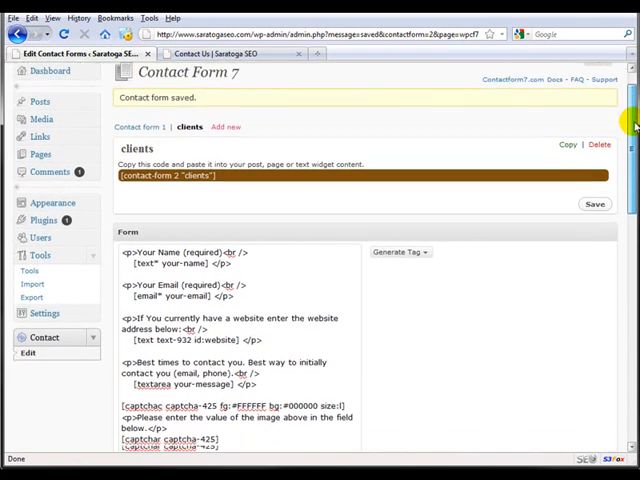
pyautogui.scroll(3)
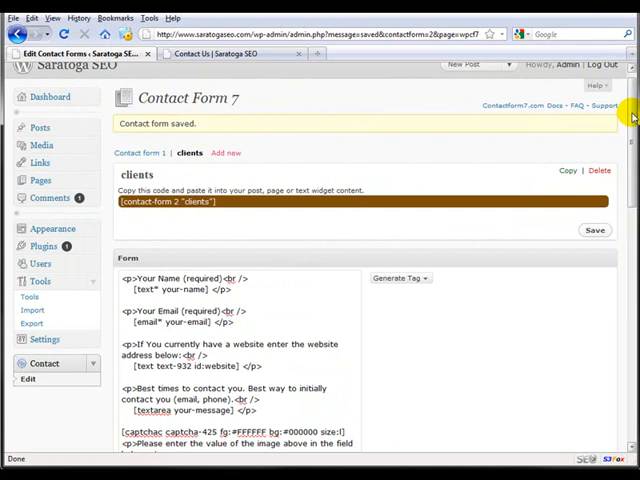
pyautogui.moveTo(14, 383)
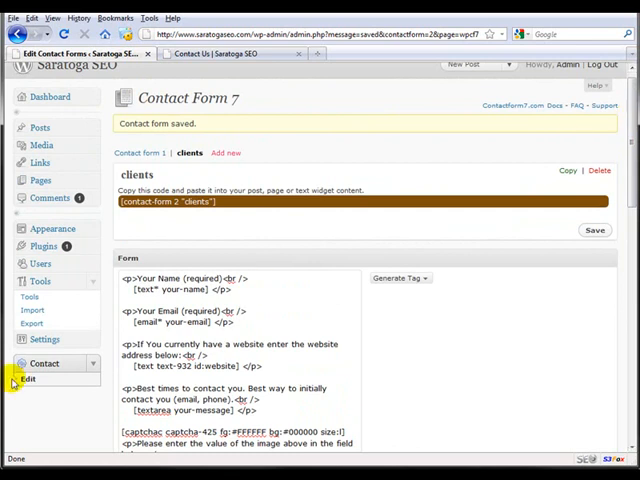
pyautogui.click(44, 363)
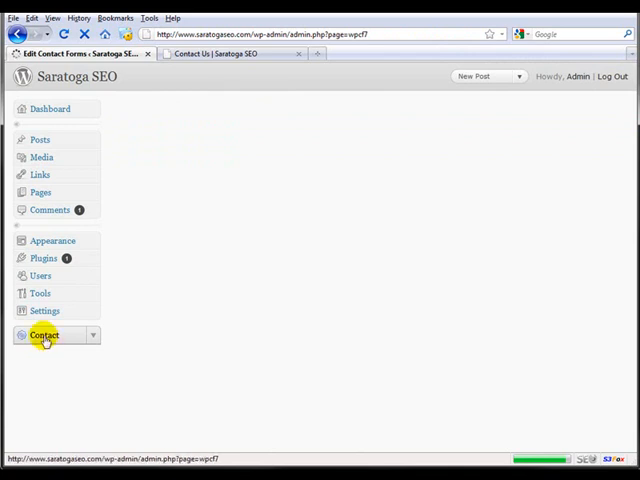
# Add a new contact form in default English and title it 'clientform'.
pyautogui.click(44, 335)
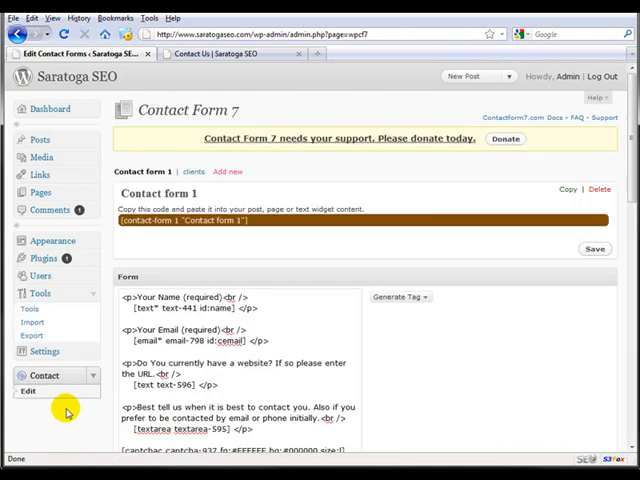
pyautogui.moveTo(232, 166)
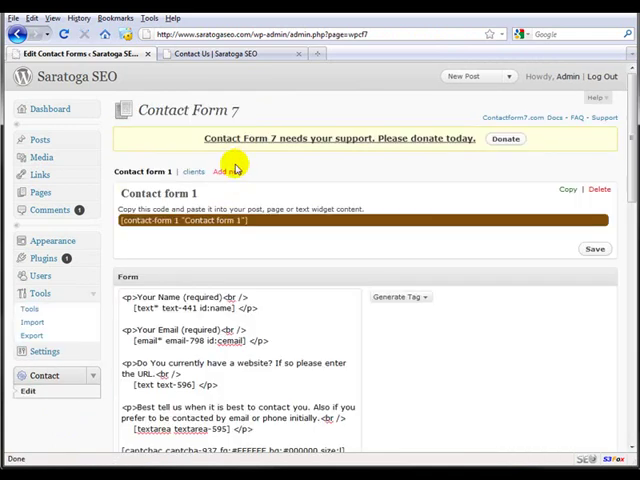
pyautogui.click(224, 171)
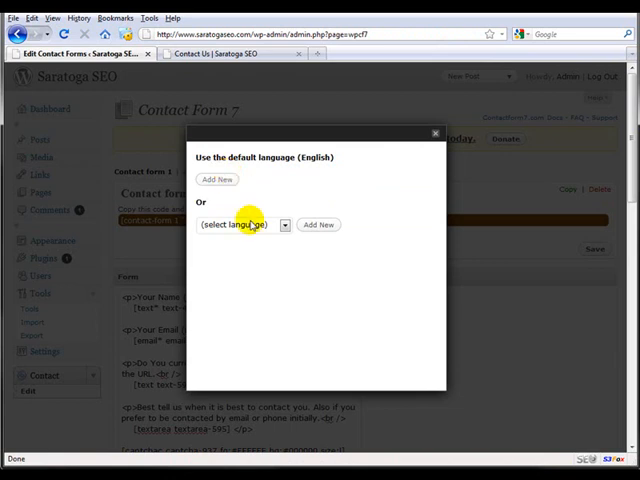
pyautogui.moveTo(197, 162)
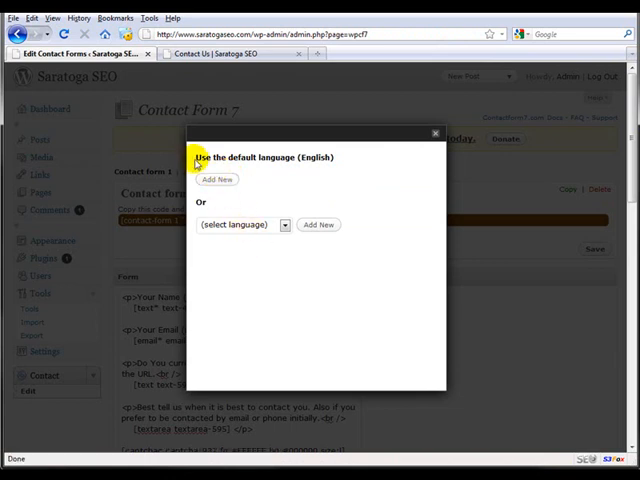
pyautogui.click(284, 224)
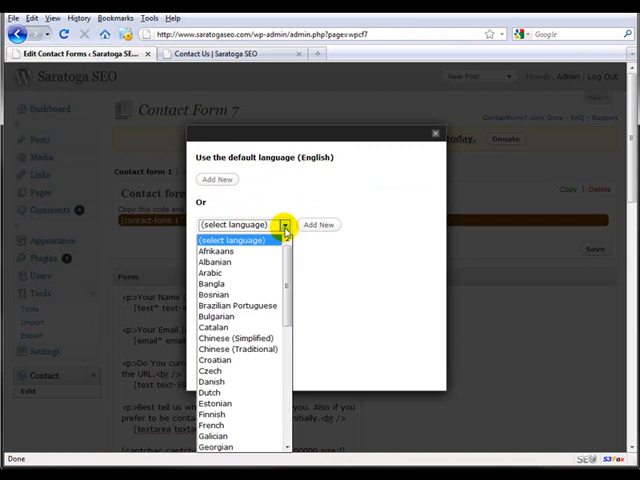
pyautogui.click(216, 179)
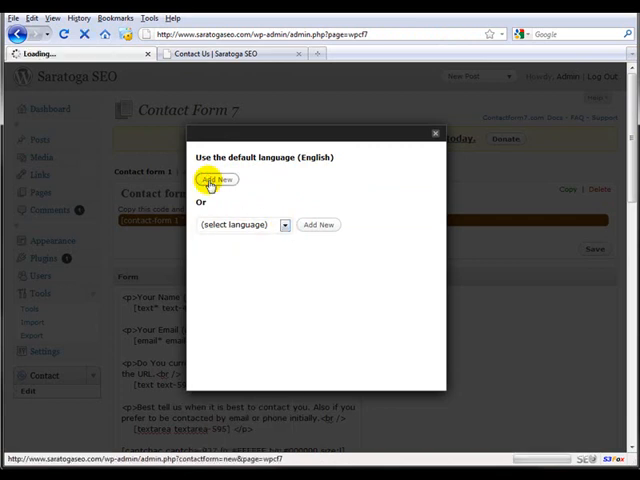
pyautogui.click(216, 179)
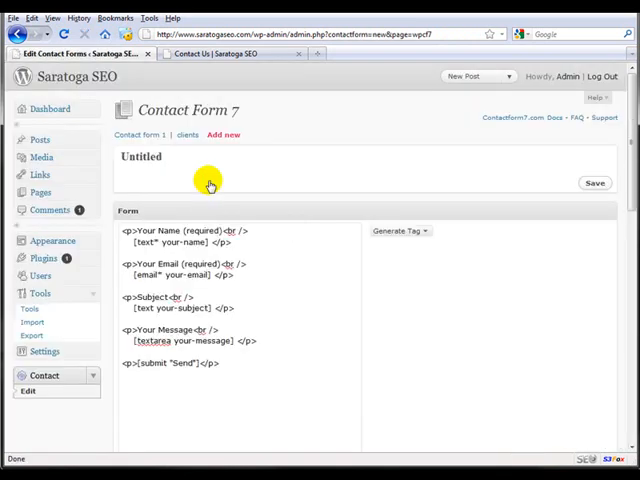
pyautogui.click(160, 157)
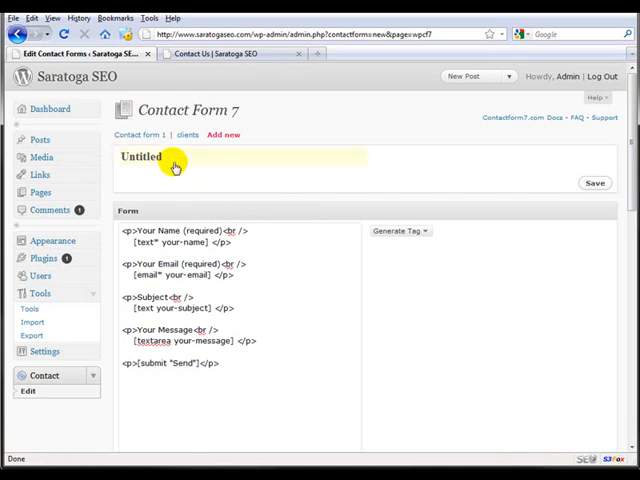
pyautogui.click(165, 155)
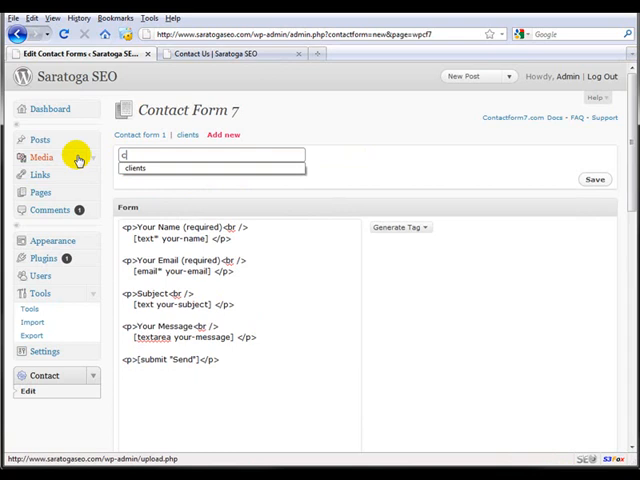
pyautogui.write('lientform')
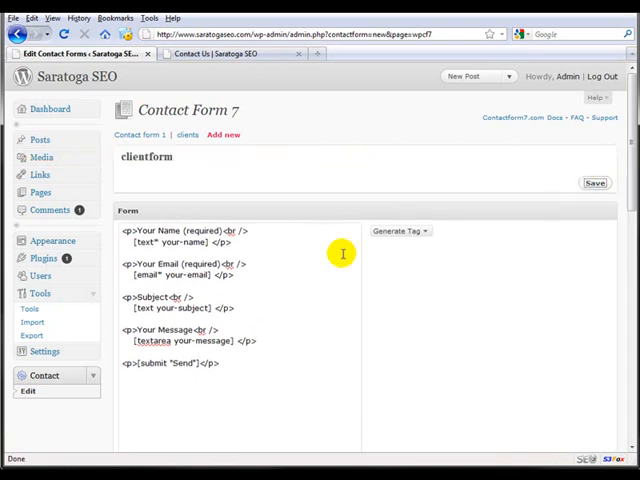
# Scroll down past the default fields to the Mail settings.
pyautogui.scroll(-3)
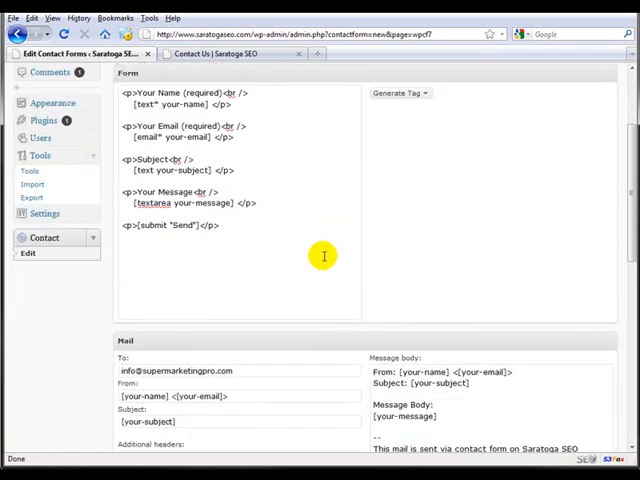
pyautogui.moveTo(268, 352)
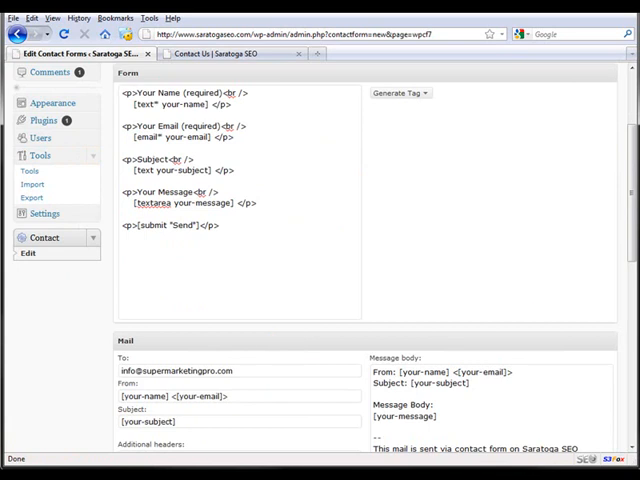
pyautogui.moveTo(230, 370)
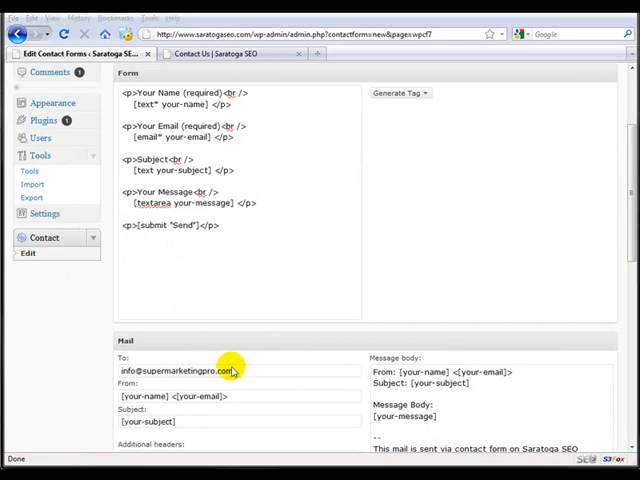
pyautogui.moveTo(287, 311)
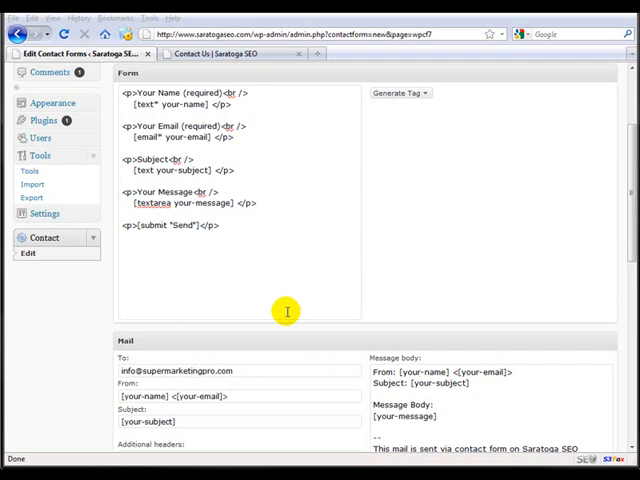
pyautogui.moveTo(192, 414)
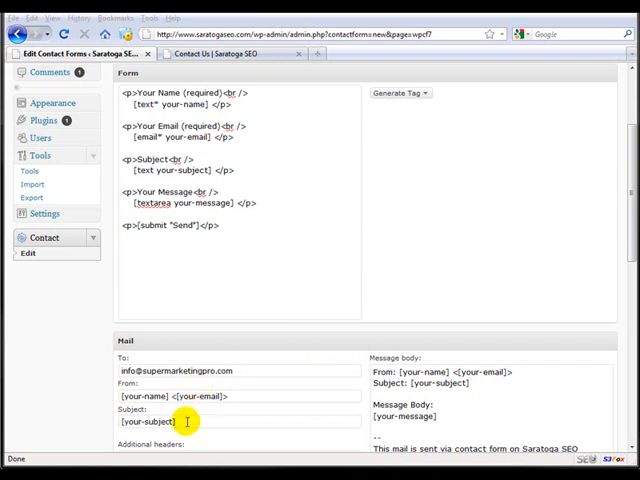
pyautogui.moveTo(160, 313)
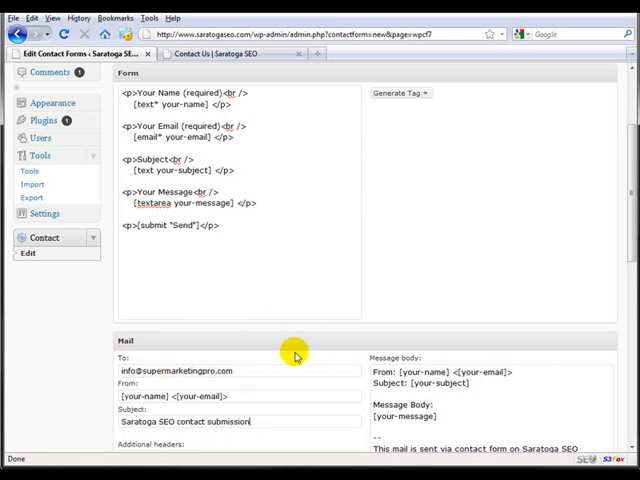
pyautogui.moveTo(470, 383)
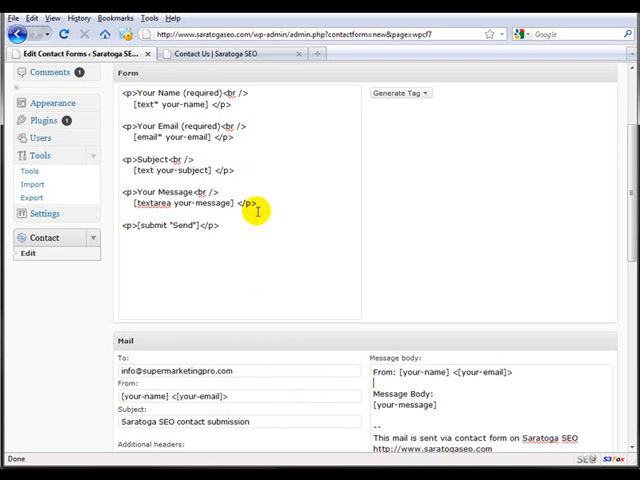
pyautogui.moveTo(160, 113)
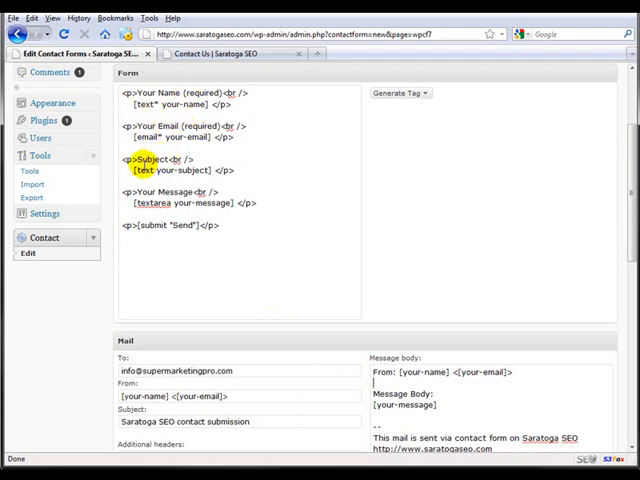
# Delete the Subject field and relabel the message prompt 'Best times… (Email/Phone):'.
pyautogui.moveTo(125, 158); pyautogui.dragTo(235, 171)
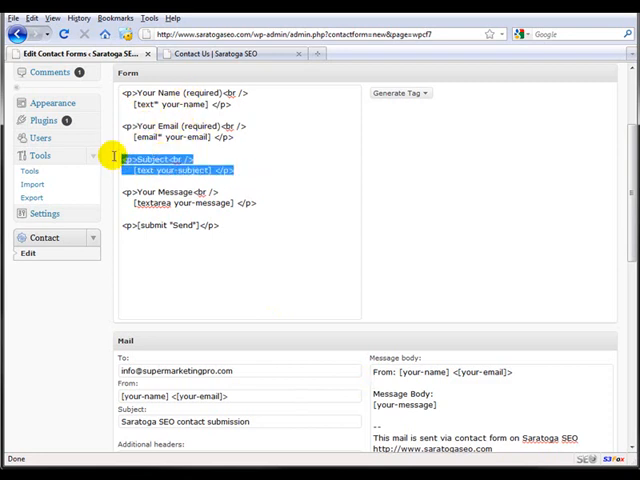
pyautogui.press('Delete')
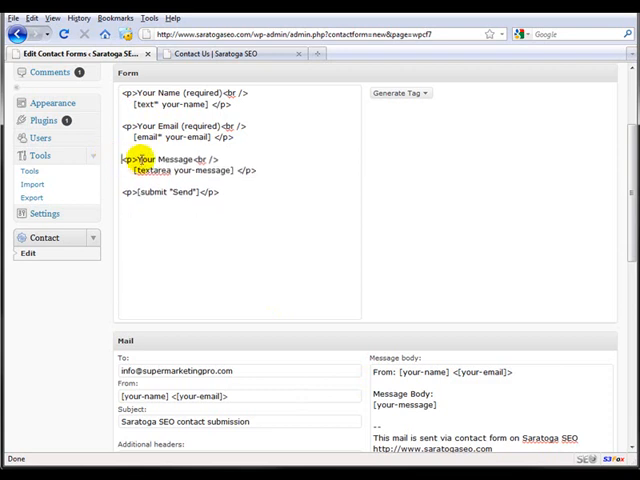
pyautogui.doubleClick(165, 159)
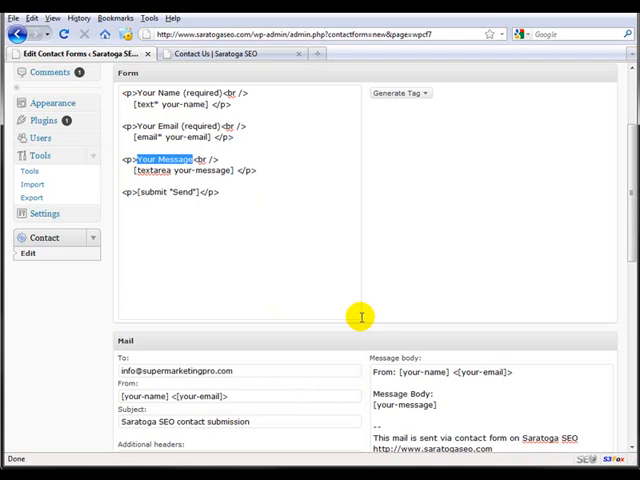
pyautogui.write('Best times to reach you. Best method to reach you fo')
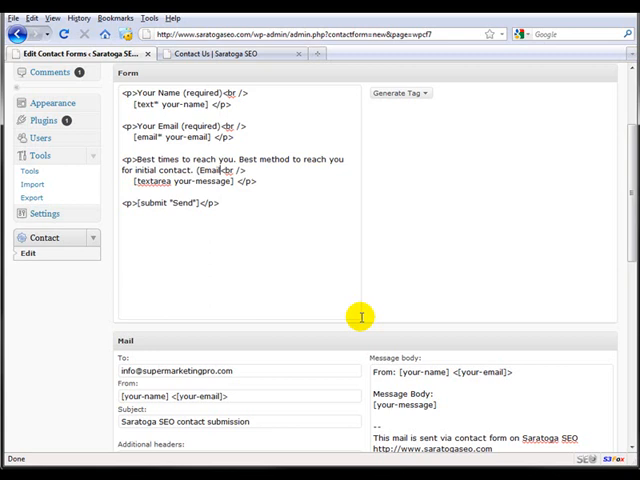
pyautogui.write('/Phone)')
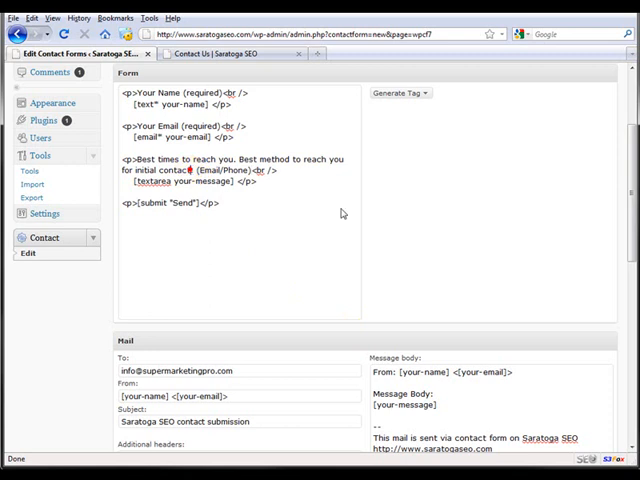
pyautogui.moveTo(390, 219)
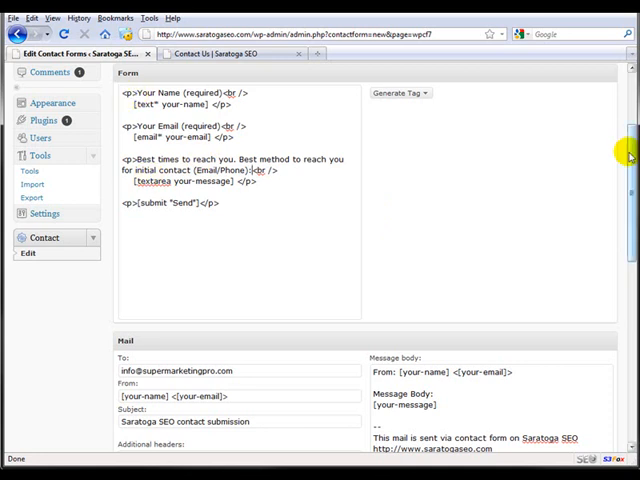
# Add a paragraph 'If you currently have a website please enter the website address below:'.
pyautogui.scroll(3)
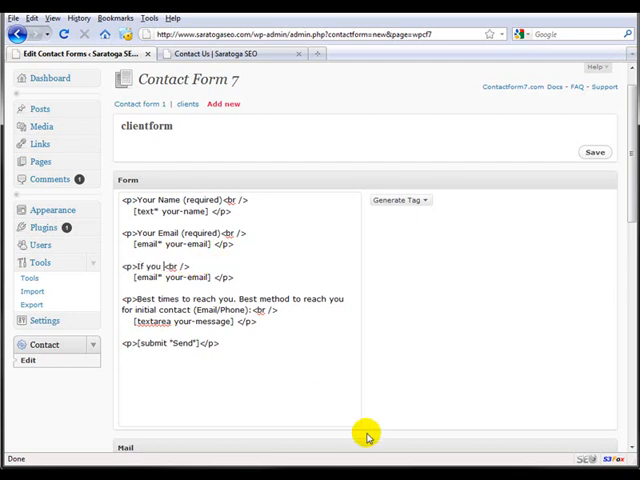
pyautogui.write('currently have a website')
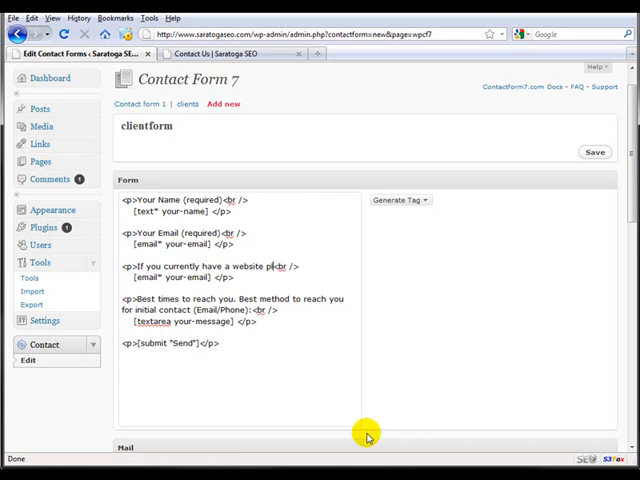
pyautogui.write('please enter the website address below:')
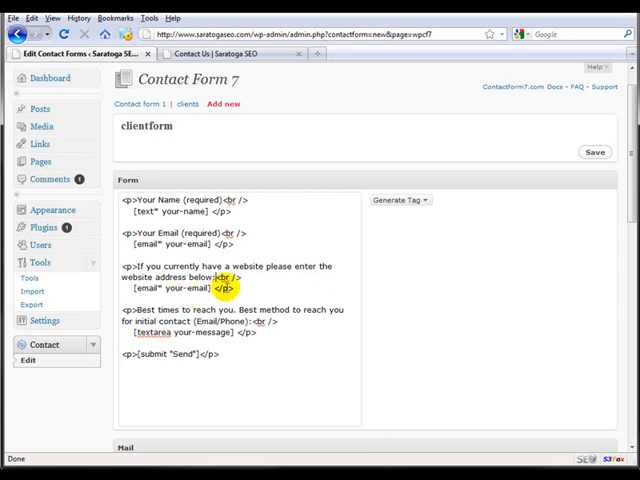
pyautogui.moveTo(341, 278)
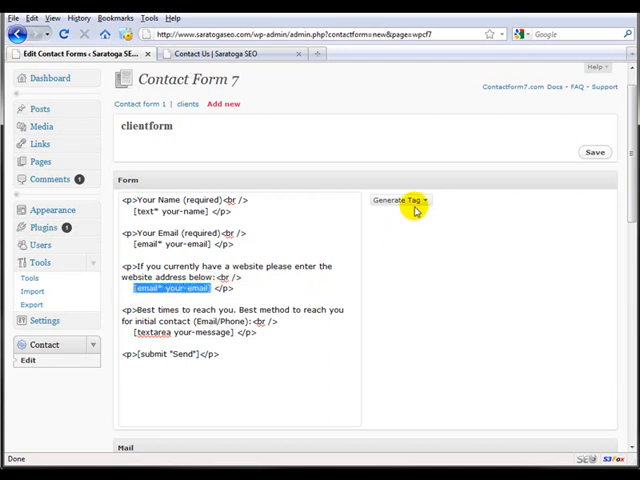
# Generate a text field tag and paste it over the website paragraph's email tag.
pyautogui.click(400, 199)
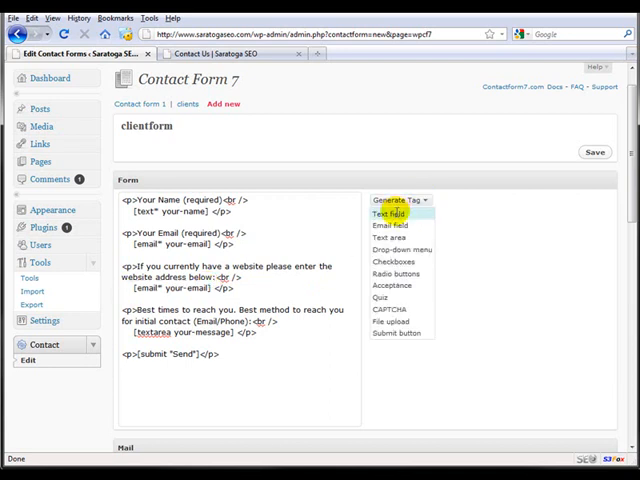
pyautogui.click(387, 214)
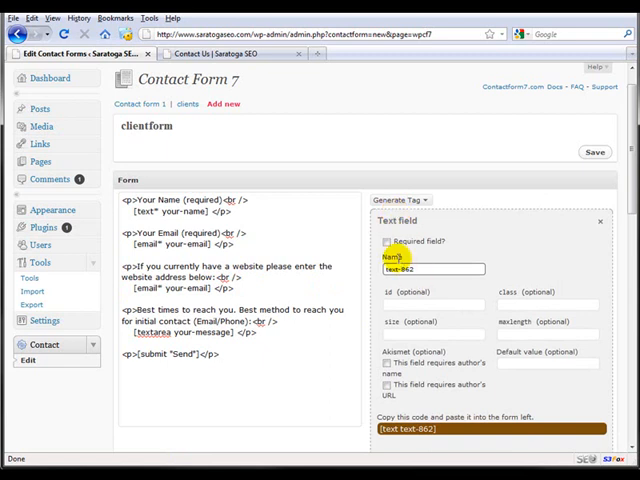
pyautogui.moveTo(283, 288)
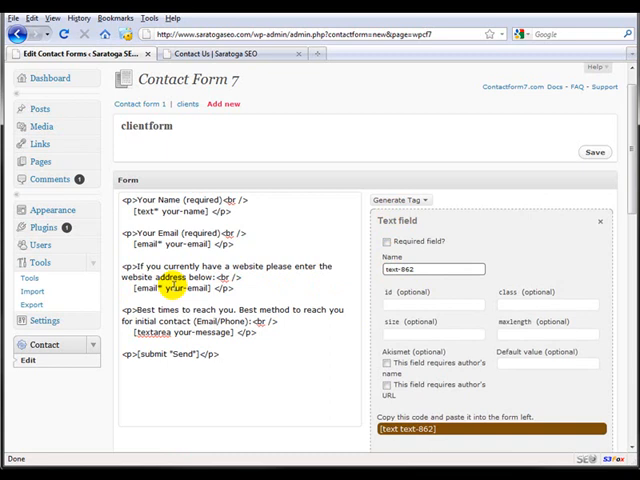
pyautogui.moveTo(420, 321)
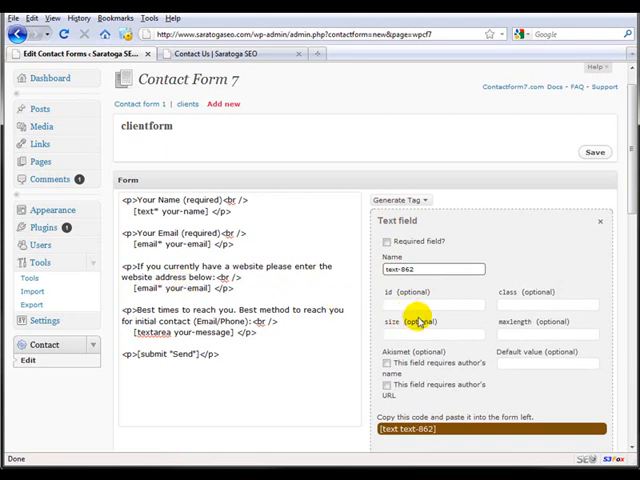
pyautogui.scroll(-3)
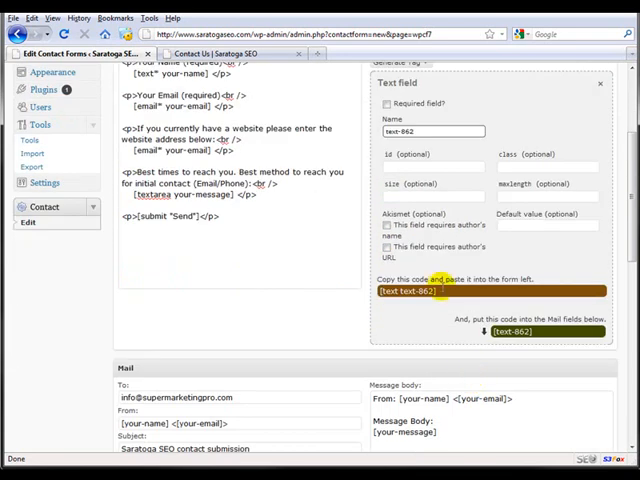
pyautogui.rightClick(420, 291)
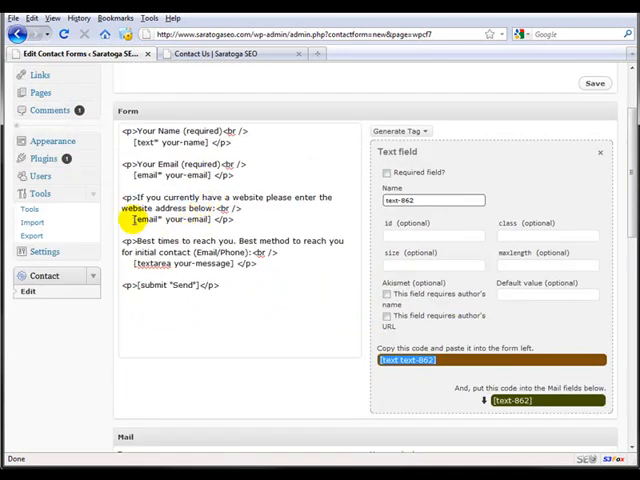
pyautogui.rightClick(165, 219)
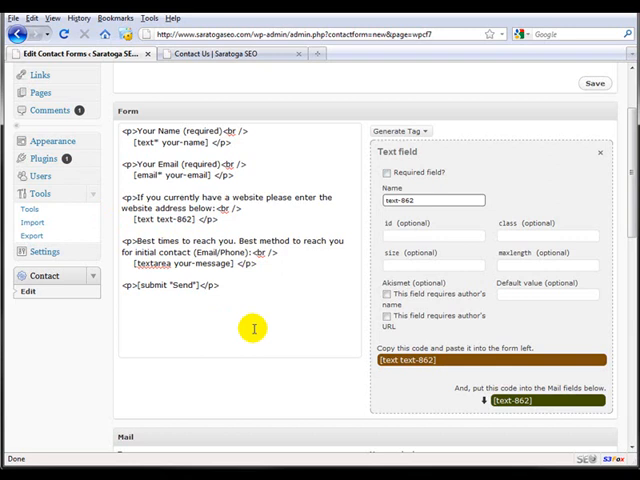
pyautogui.moveTo(410, 218)
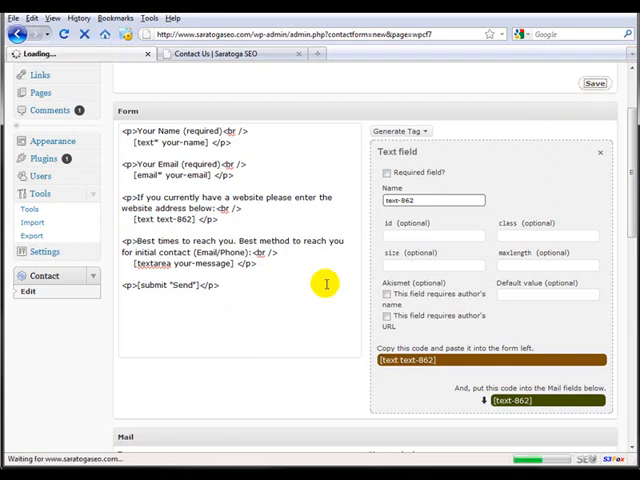
# Save clientform to get its shortcode, then scroll down to the Form box.
pyautogui.click(594, 83)
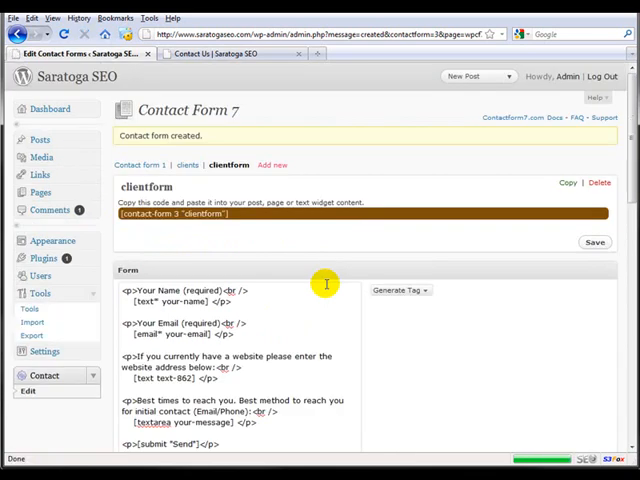
pyautogui.scroll(-3)
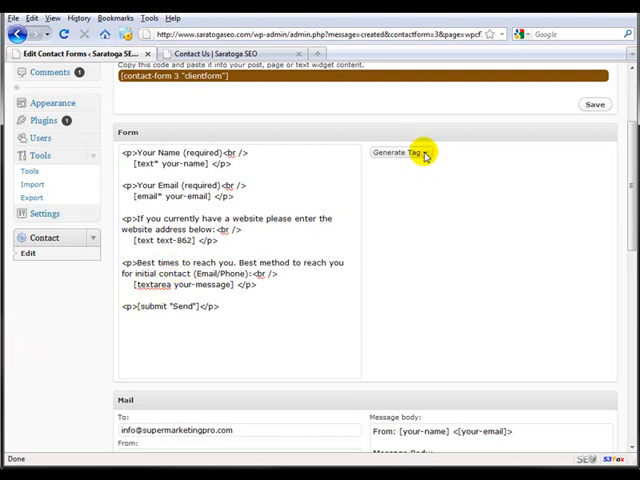
# Generate a large CAPTCHA tag with foreground FFFFFF and background 000000.
pyautogui.click(398, 152)
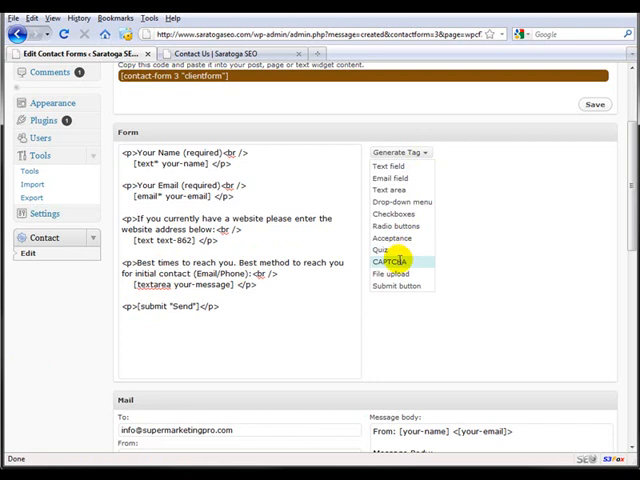
pyautogui.click(393, 261)
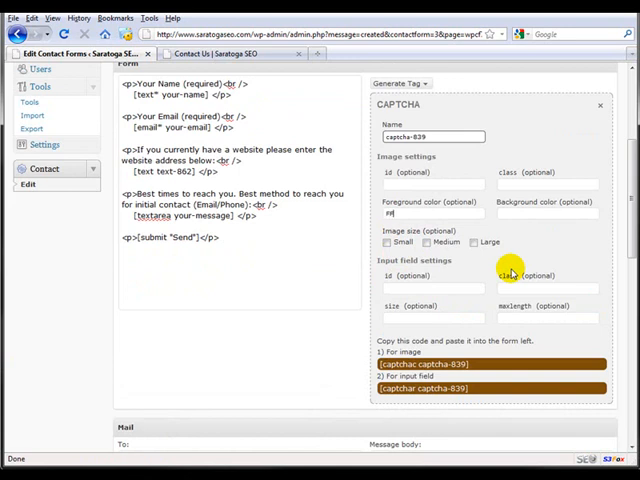
pyautogui.write('ffff')
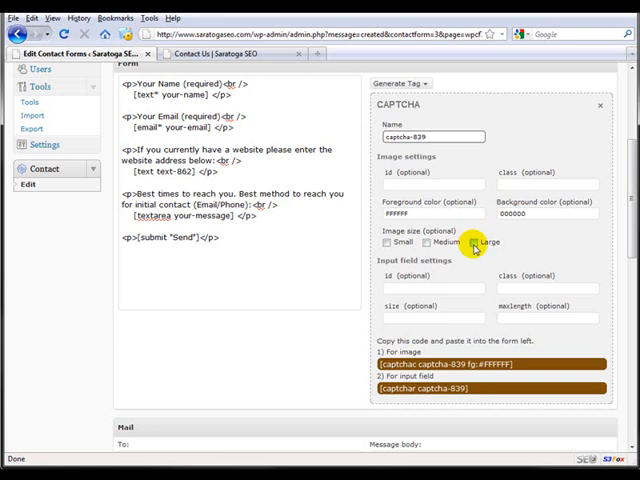
pyautogui.click(474, 241)
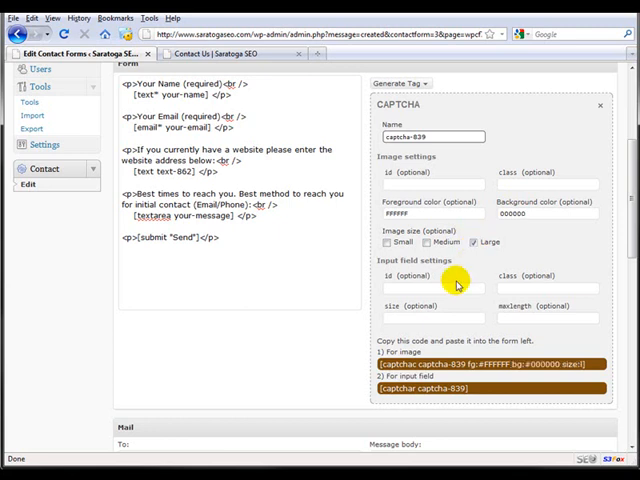
pyautogui.moveTo(535, 350)
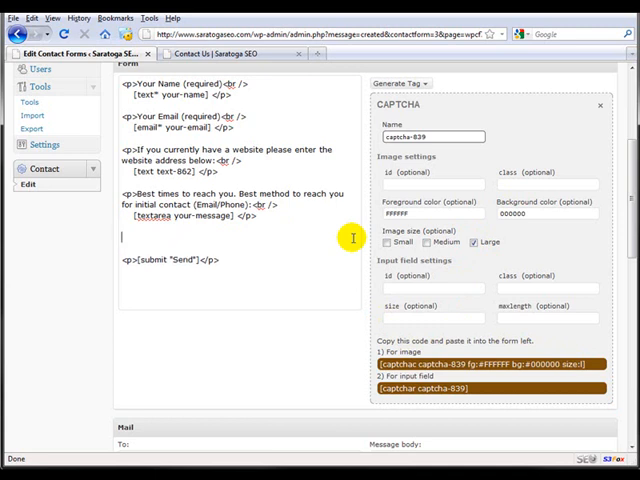
# Insert the captchac image tag, the captchar answer tag, and an 'Enter the value…' prompt.
pyautogui.write('[captchac captcha-839 fg:#FFFFFF bg:#000000 size:l]')
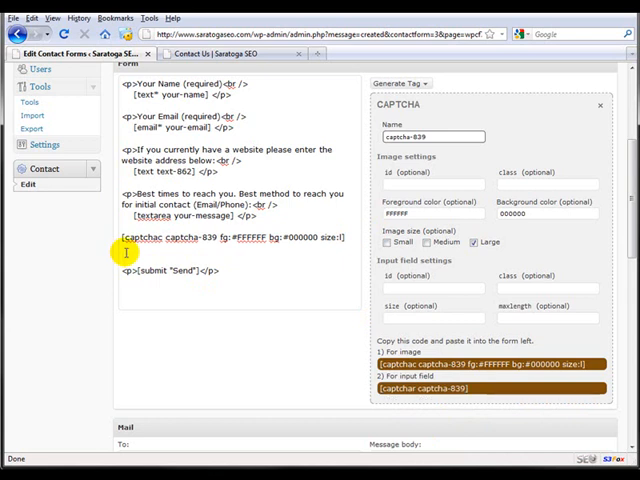
pyautogui.rightClick(127, 255)
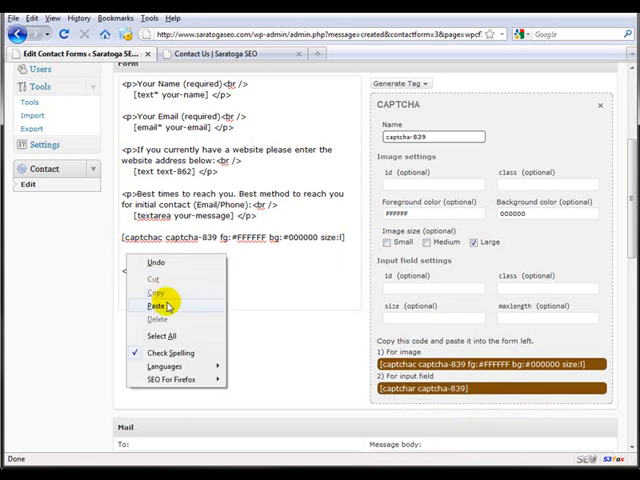
pyautogui.click(158, 305)
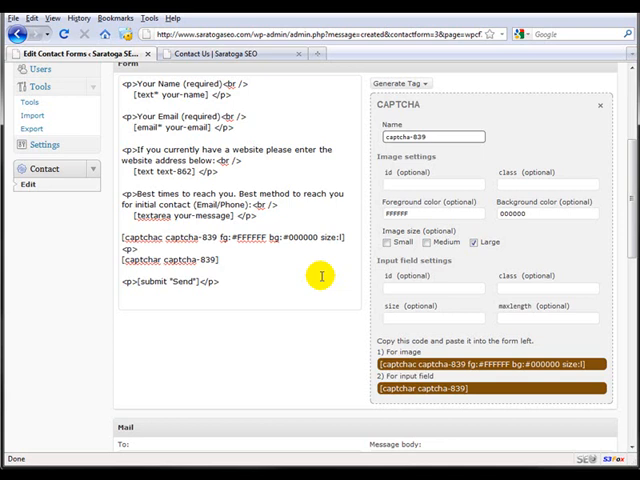
pyautogui.write('Enter th')
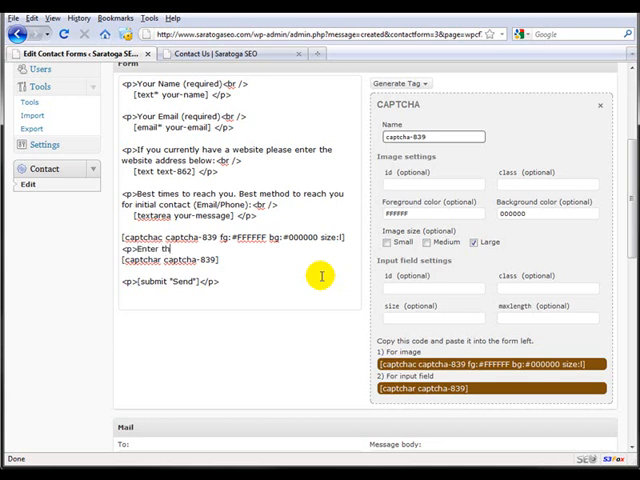
pyautogui.write('e value of the image above in the field below:</p>')
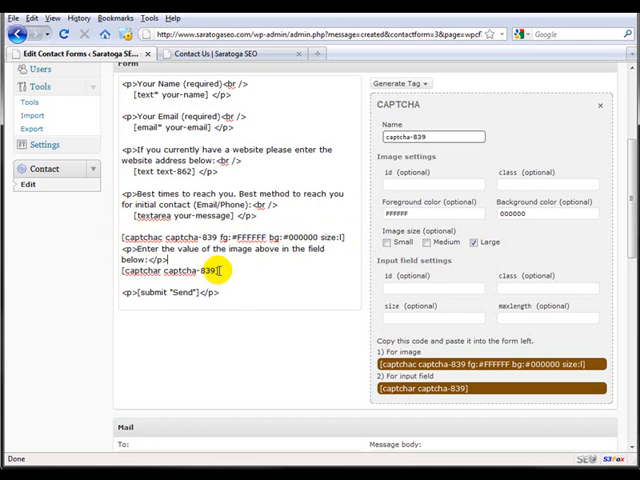
pyautogui.scroll(-3)
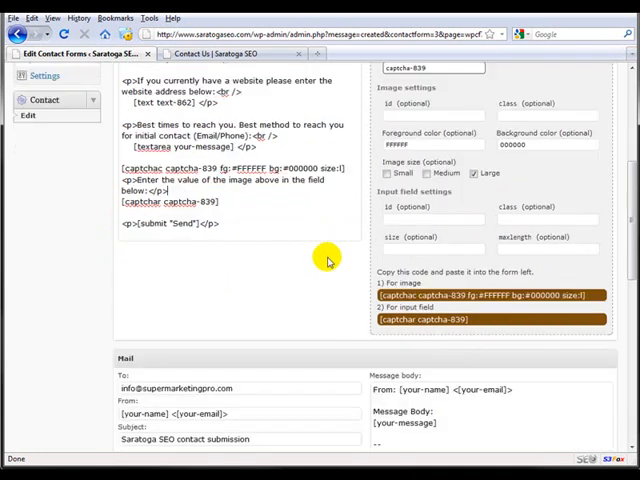
# Add a 'Client Name: [your-name]' line to the mail message body.
pyautogui.scroll(-3)
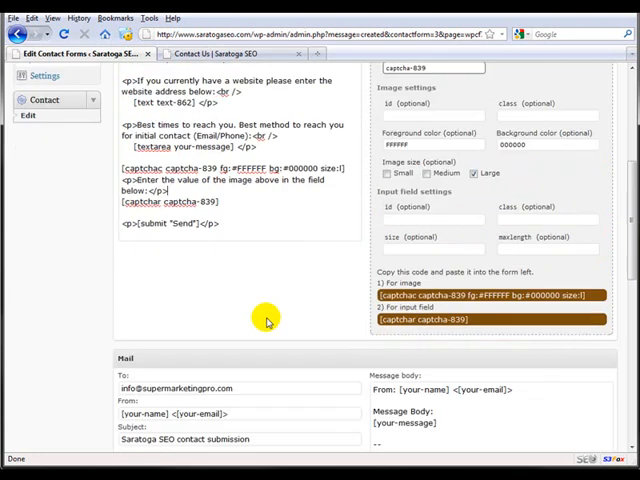
pyautogui.scroll(-3)
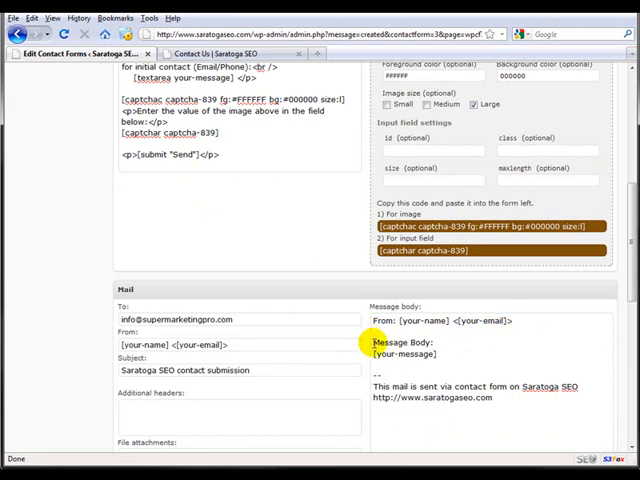
pyautogui.scroll(3)
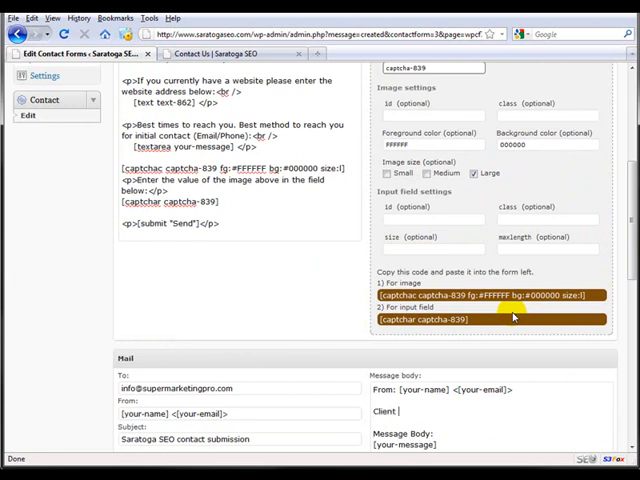
pyautogui.write('Name:')
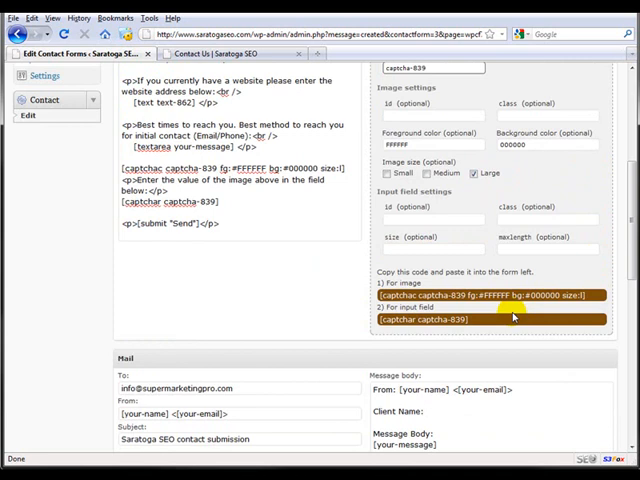
pyautogui.scroll(3)
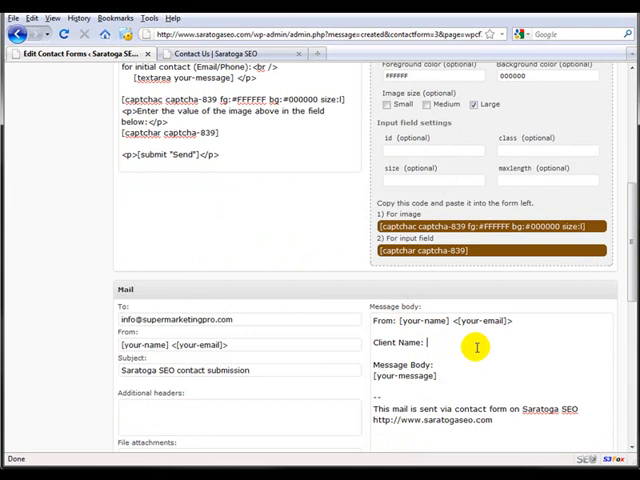
pyautogui.write('[your-name]')
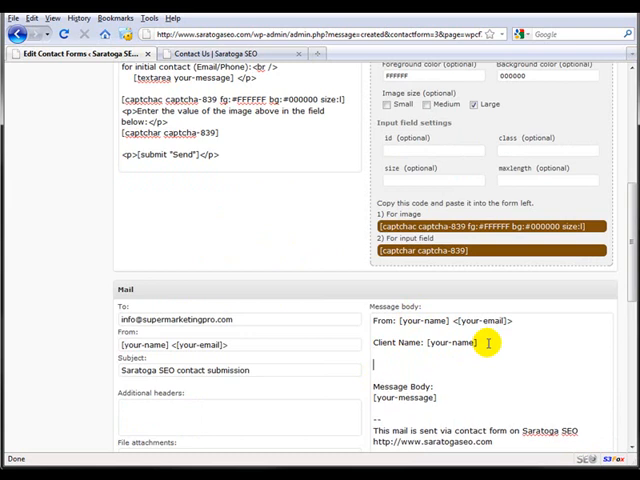
# Add a Client Email line with the your-email field tag.
pyautogui.write('Client Email')
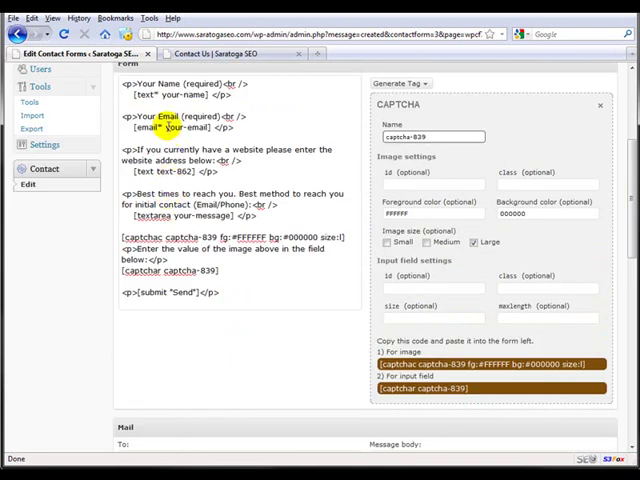
pyautogui.doubleClick(170, 127)
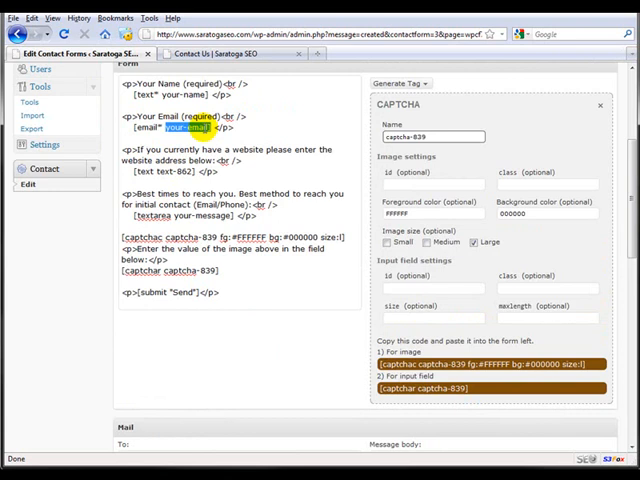
pyautogui.scroll(-3)
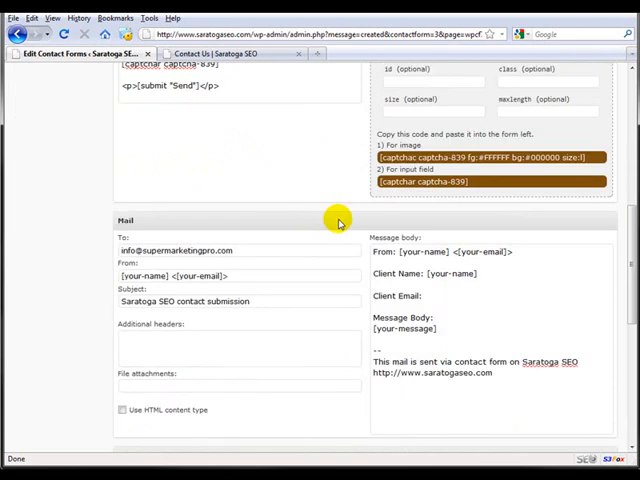
pyautogui.moveTo(424, 295)
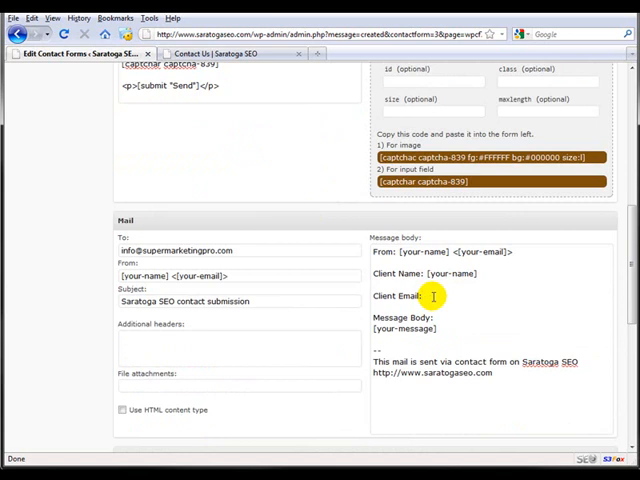
pyautogui.doubleClick(447, 295)
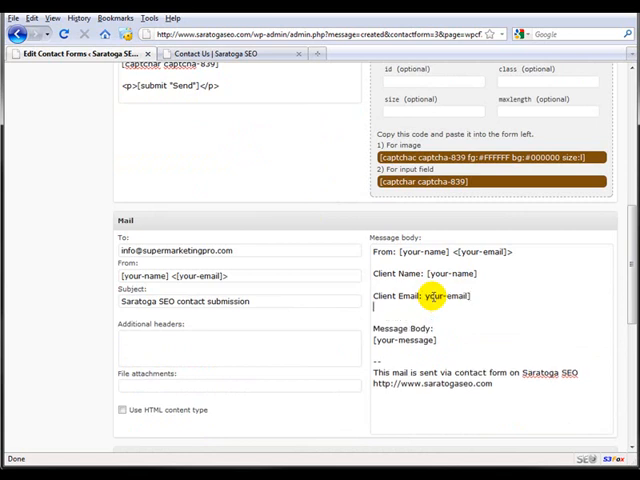
# Add a 'Client Website:' line filled with the [text-862] tag.
pyautogui.write('Client')
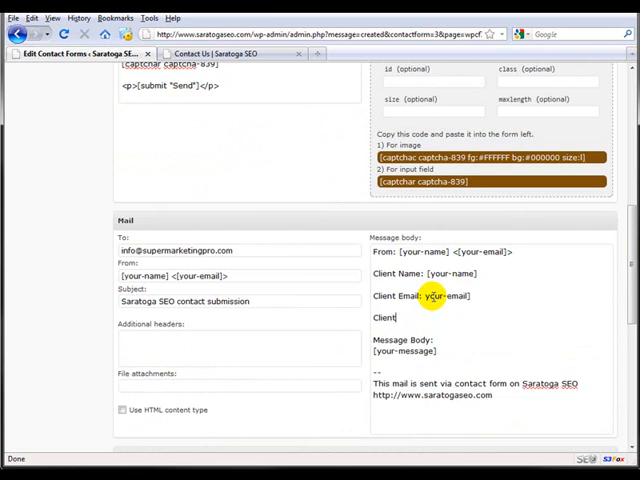
pyautogui.write('Website:')
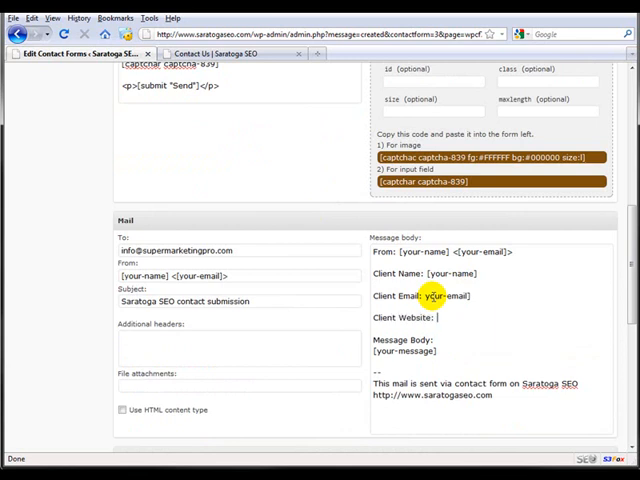
pyautogui.scroll(3)
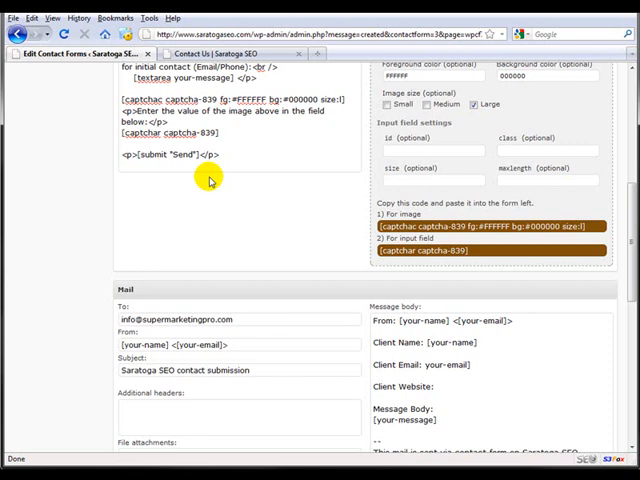
pyautogui.scroll(3)
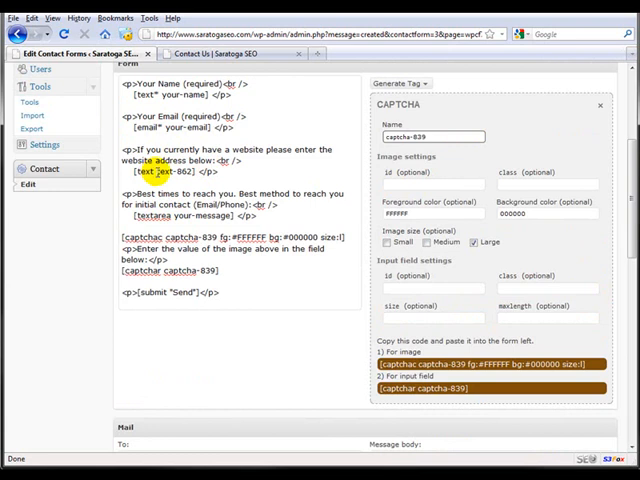
pyautogui.doubleClick(178, 172)
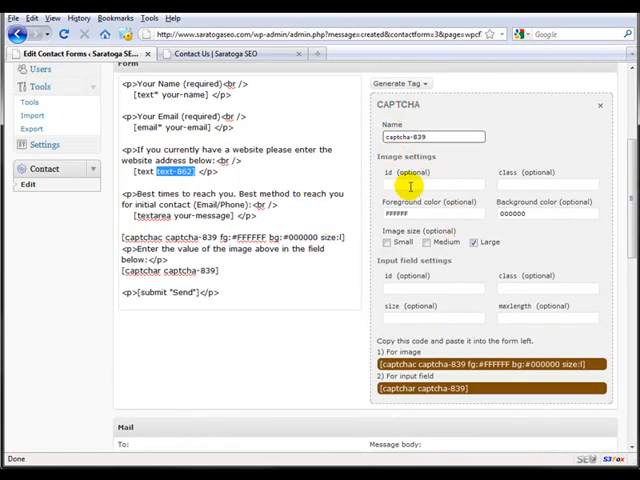
pyautogui.scroll(-3)
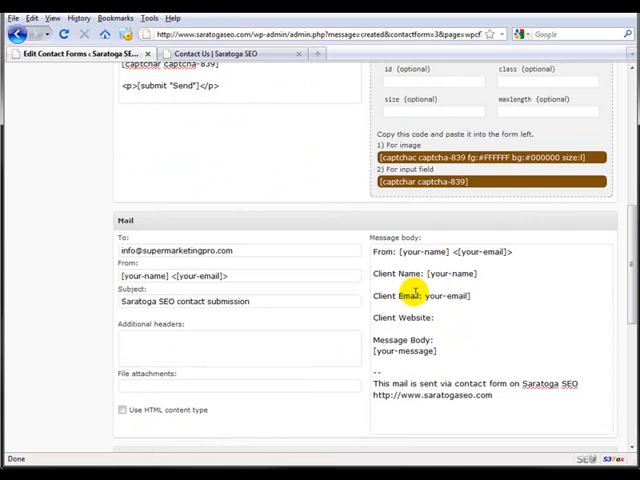
pyautogui.moveTo(528, 340)
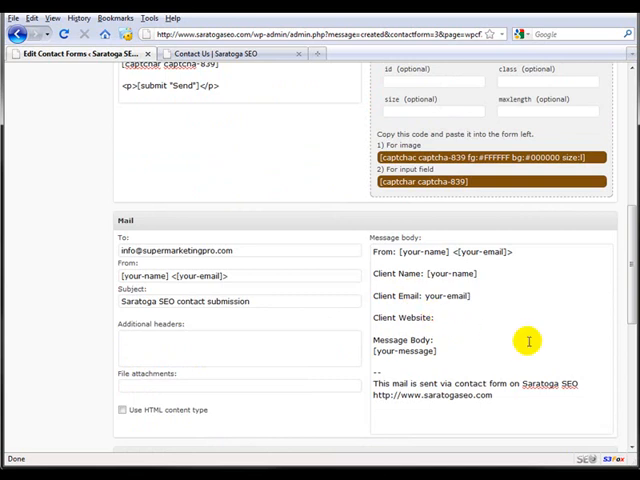
pyautogui.write('[text-862]')
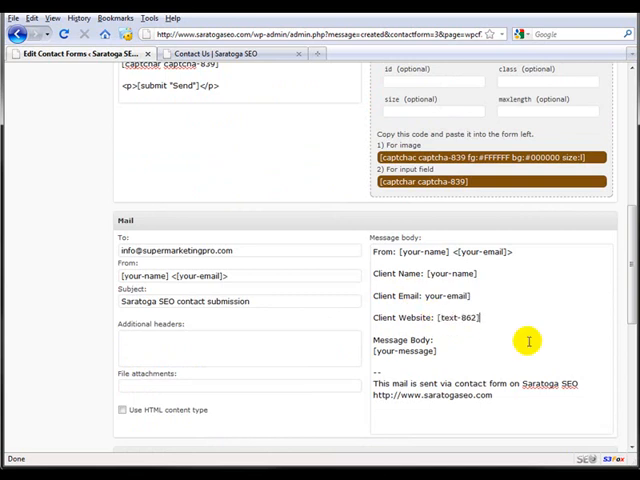
pyautogui.moveTo(458, 405)
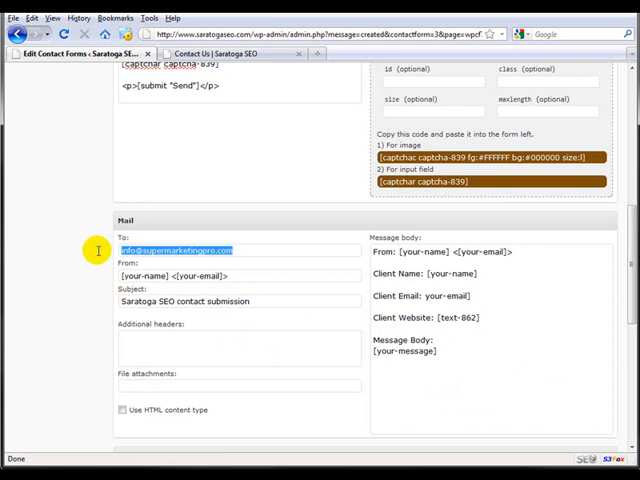
pyautogui.moveTo(68, 301)
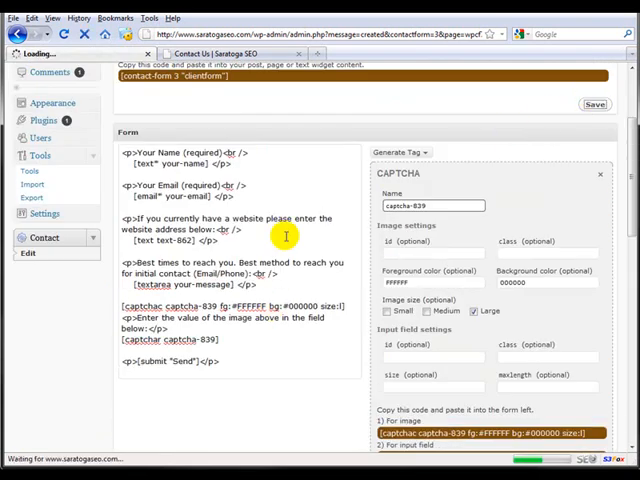
# Save the clientform form and select its [contact-form 3 "clientform"] shortcode for copying.
pyautogui.click(594, 104)
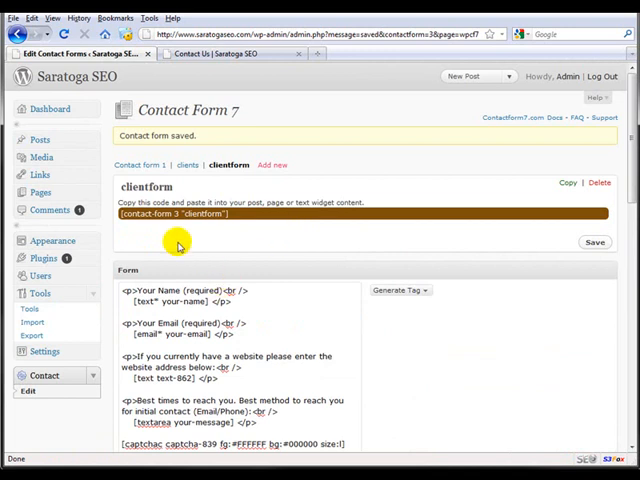
pyautogui.tripleClick(180, 214)
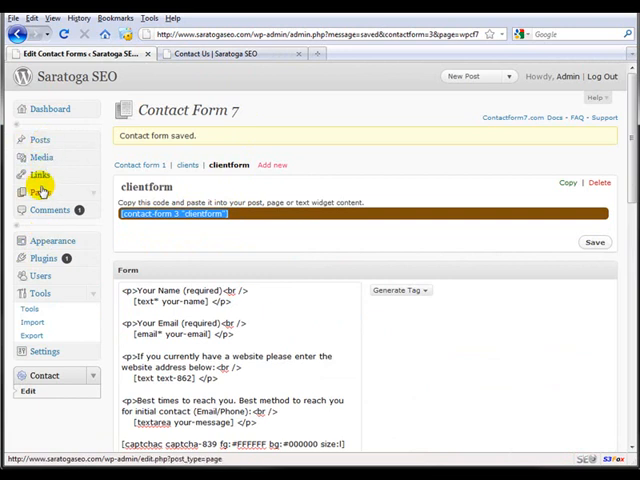
pyautogui.click(40, 192)
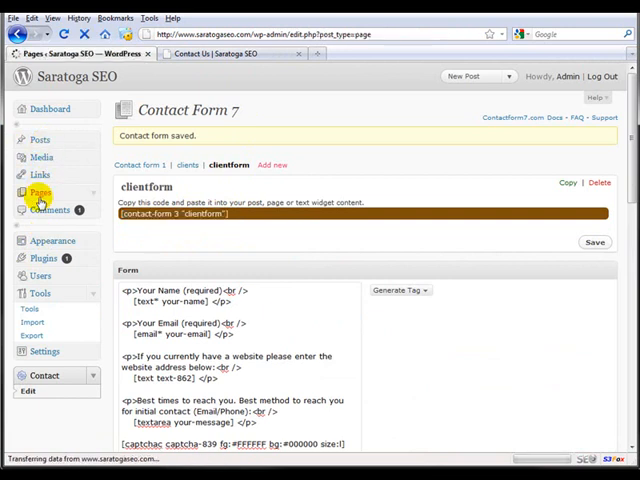
# Update the Contact Us page with the clientform shortcode and view the live page.
pyautogui.click(40, 192)
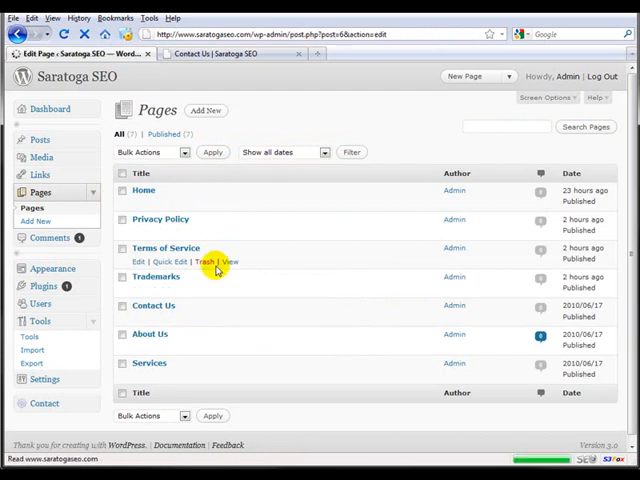
pyautogui.click(153, 305)
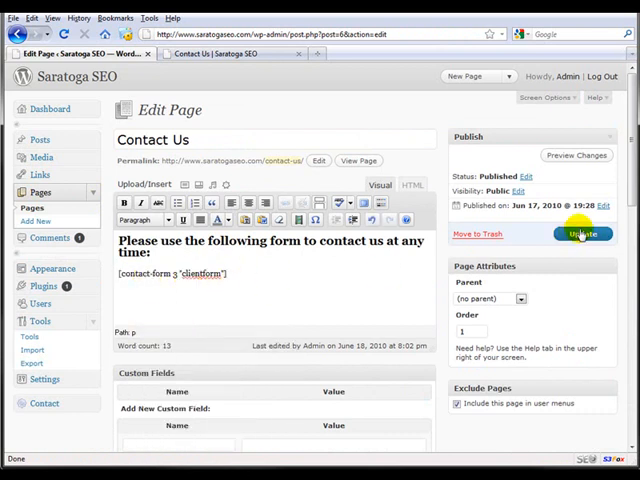
pyautogui.click(582, 233)
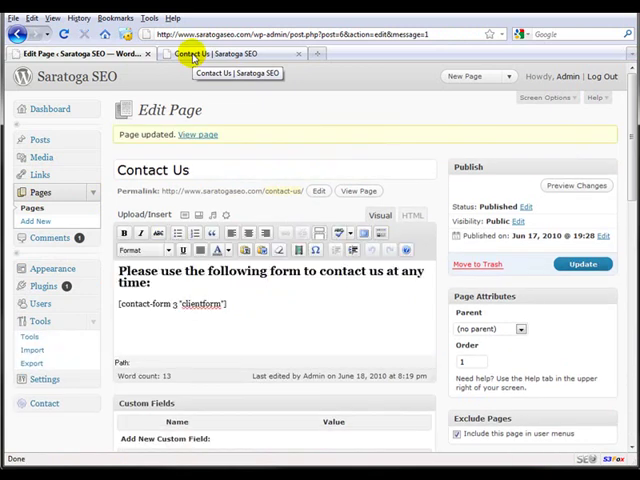
pyautogui.click(215, 53)
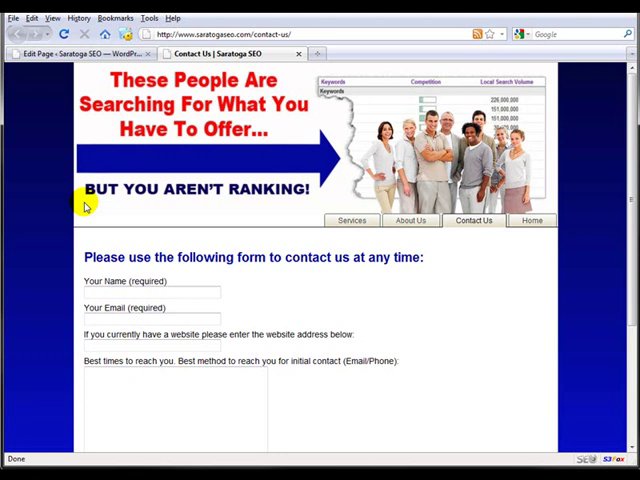
pyautogui.scroll(-3)
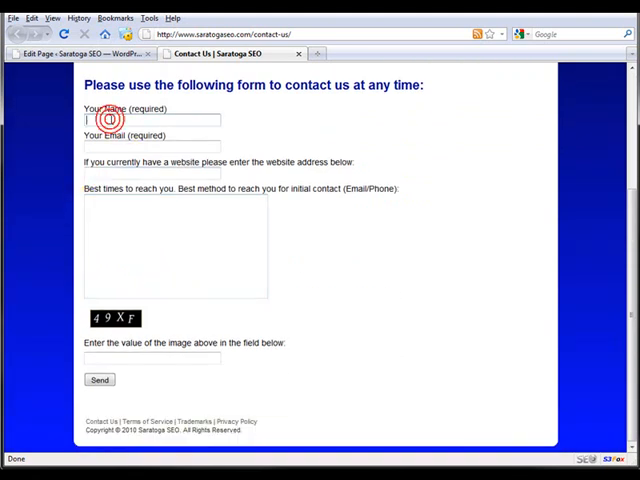
pyautogui.write('Don')
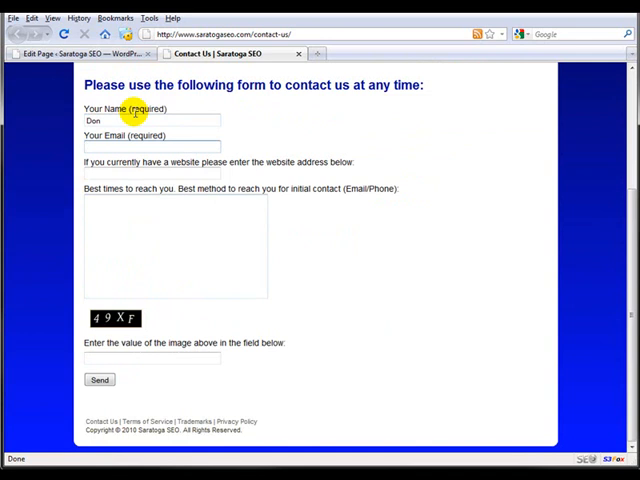
pyautogui.click(150, 147)
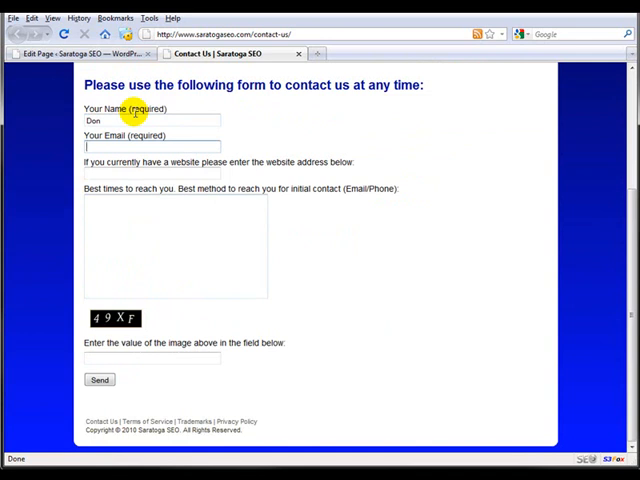
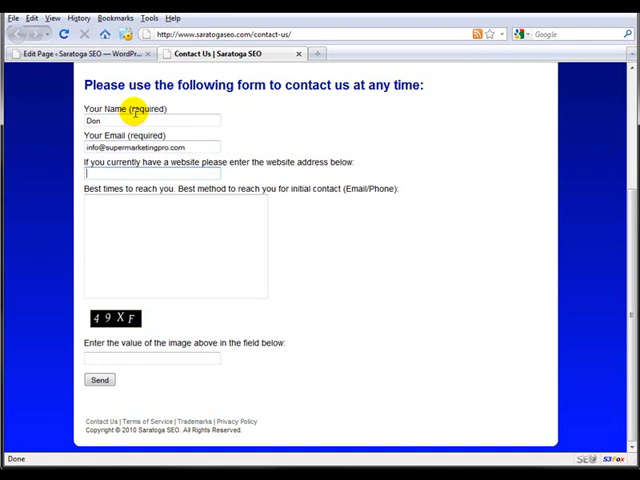
pyautogui.write('www.marketcrush.com')
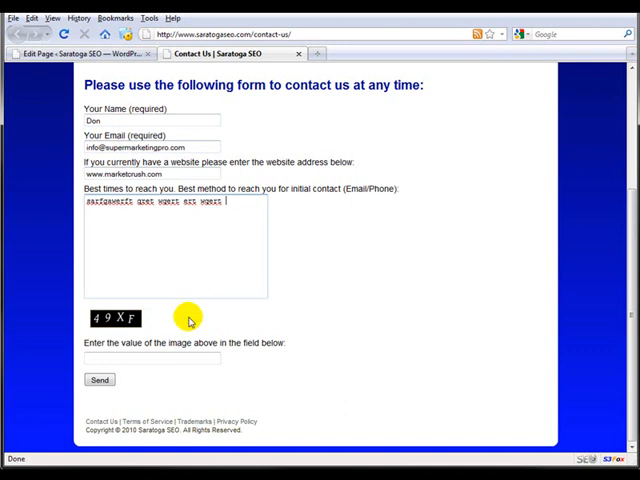
pyautogui.moveTo(340, 308)
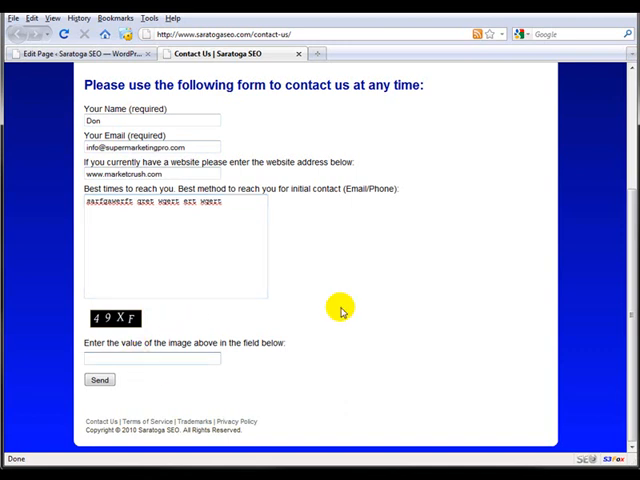
pyautogui.write('49xf')
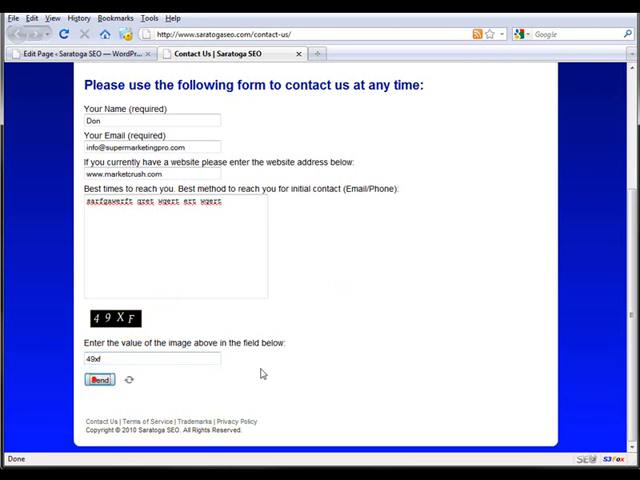
# Open the 'Saratoga SEO contact submission' email and inspect its Client Email line.
pyautogui.click(99, 379)
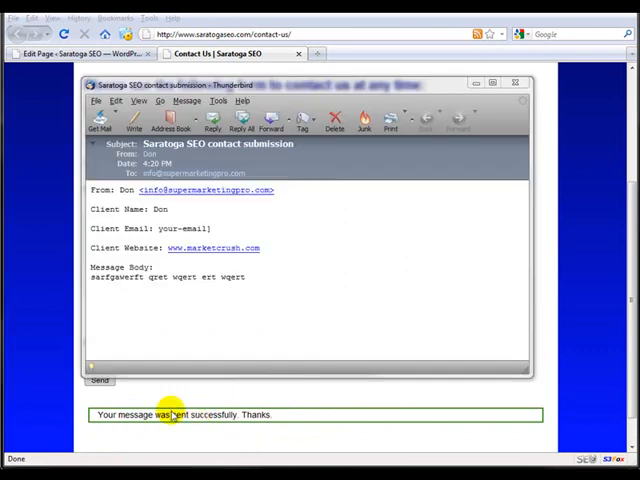
pyautogui.moveTo(107, 223)
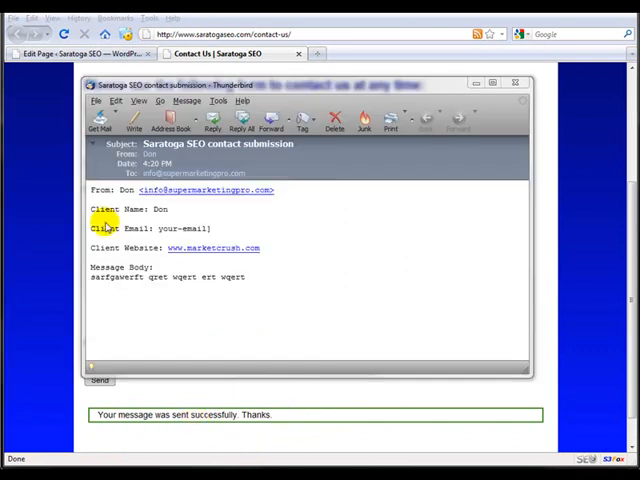
pyautogui.moveTo(122, 248)
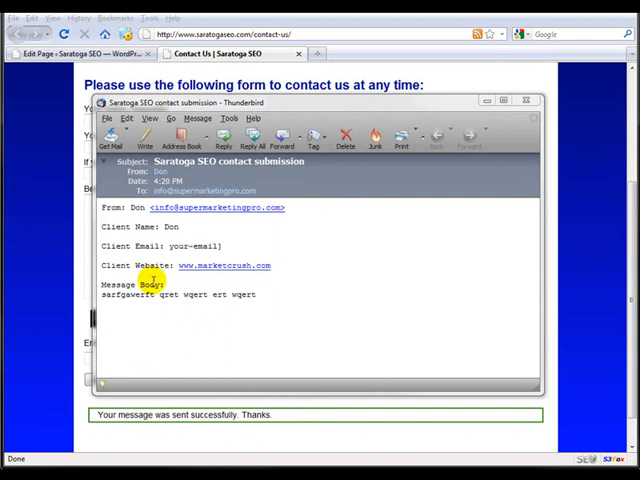
pyautogui.doubleClick(192, 246)
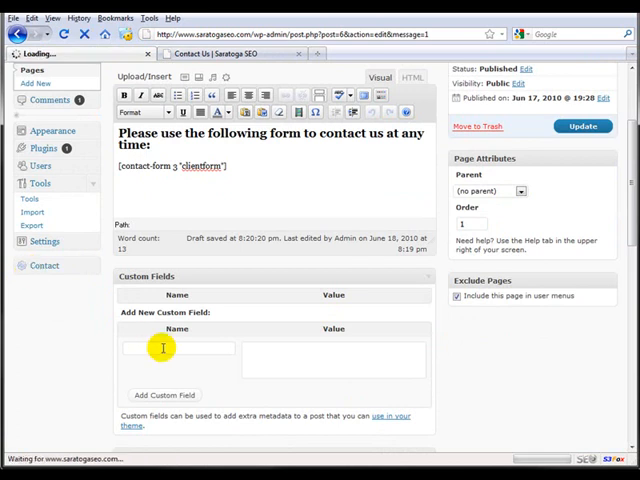
# Open clientform, check the Mail body's Client Email uses [your-email], and save.
pyautogui.click(200, 166)
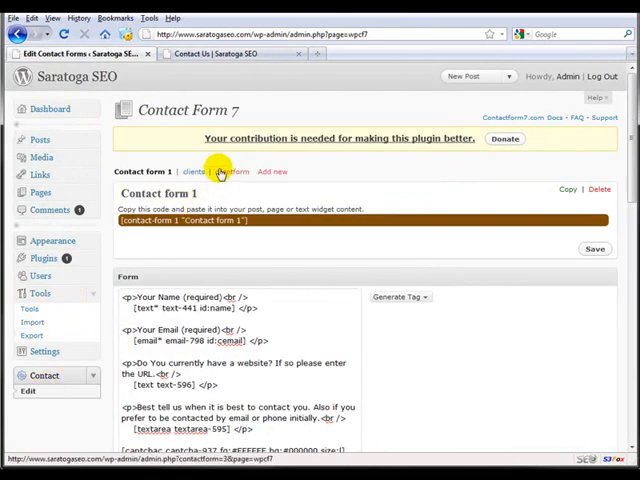
pyautogui.click(229, 172)
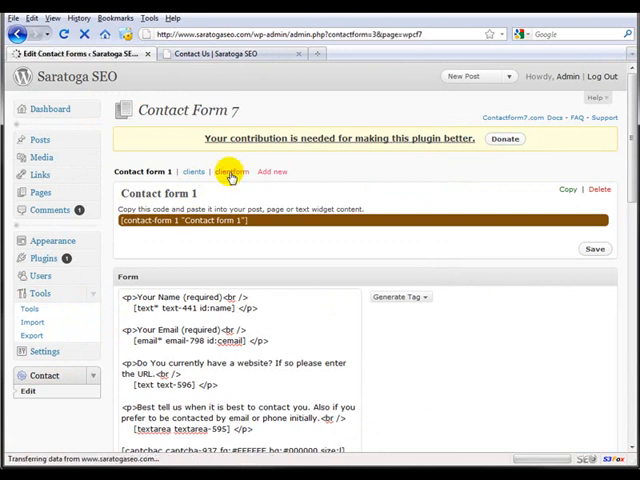
pyautogui.click(229, 171)
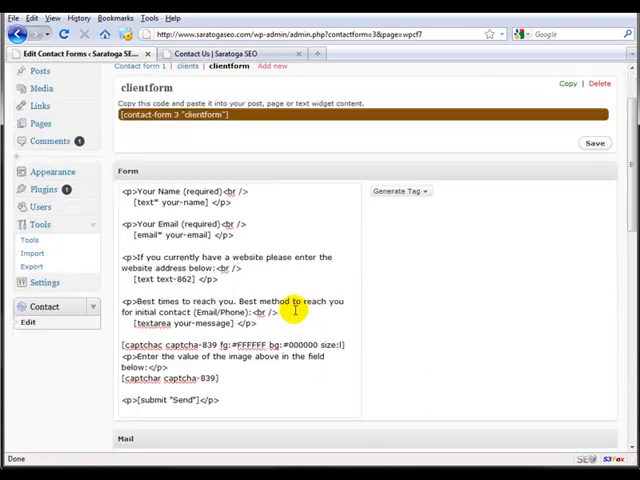
pyautogui.scroll(-3)
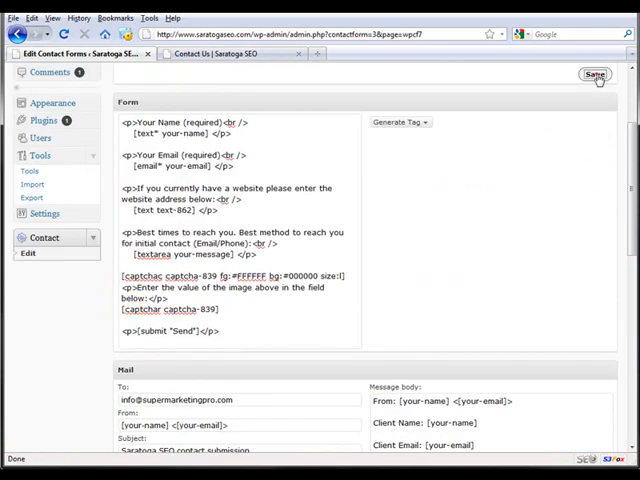
pyautogui.click(595, 74)
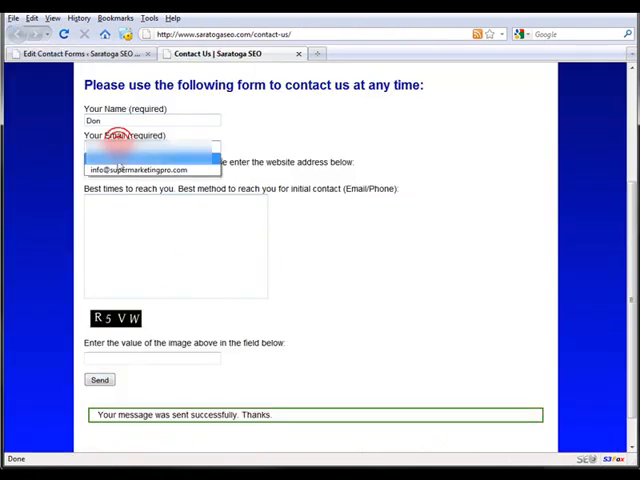
# Refill email and website from autocomplete, enter captcha r5vw, and send the second test.
pyautogui.click(150, 169)
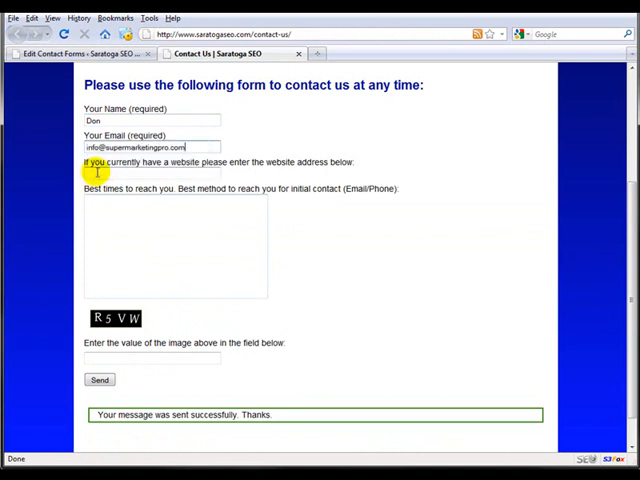
pyautogui.click(150, 170)
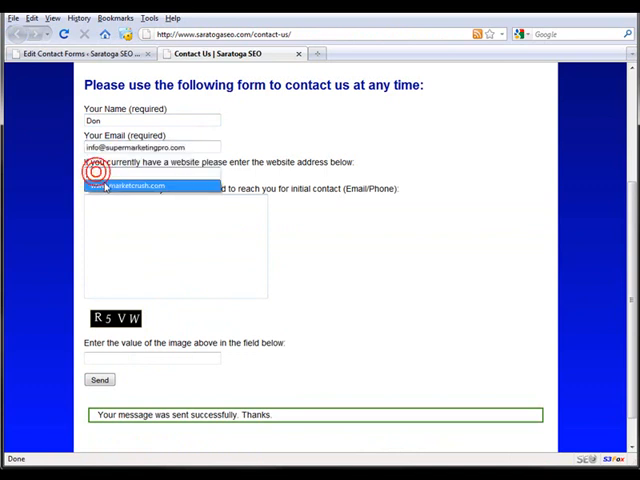
pyautogui.click(150, 186)
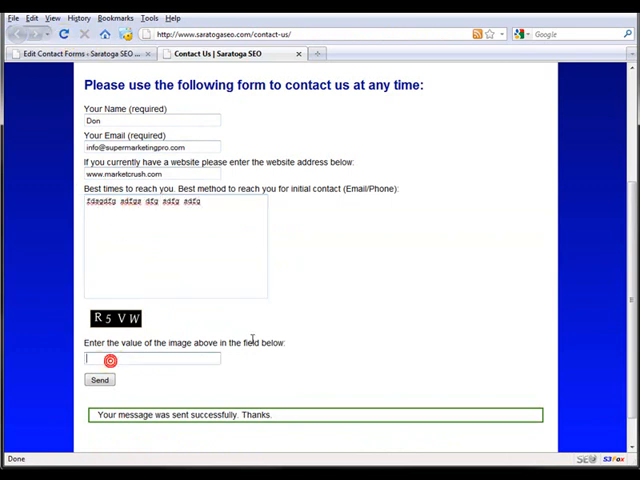
pyautogui.write('r5vw')
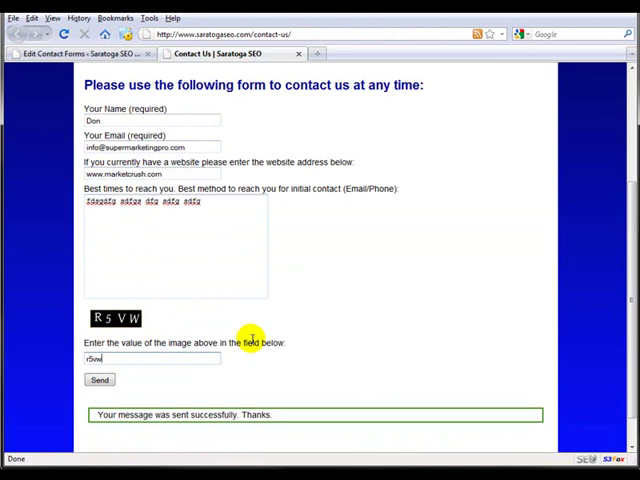
pyautogui.click(99, 379)
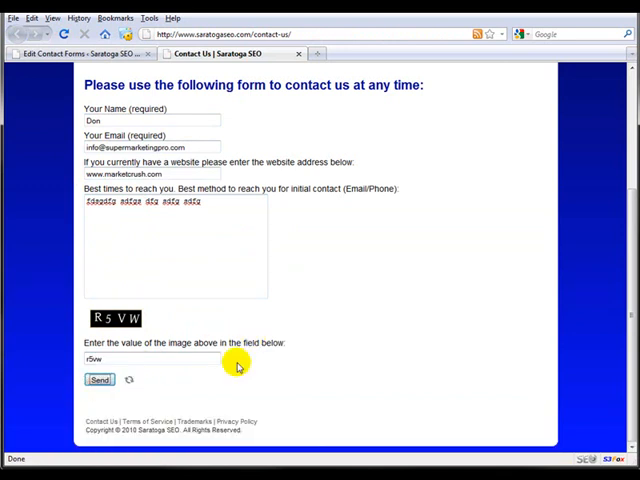
pyautogui.click(99, 379)
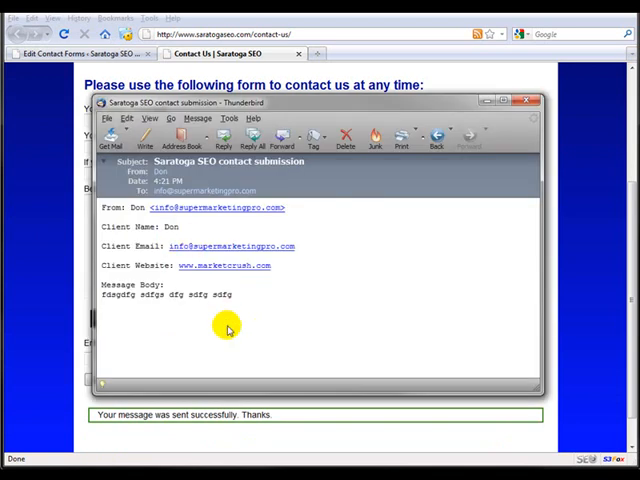
pyautogui.moveTo(128, 227)
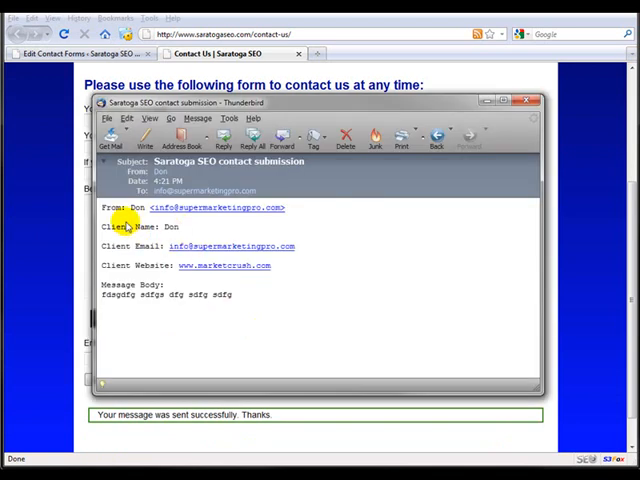
pyautogui.moveTo(178, 272)
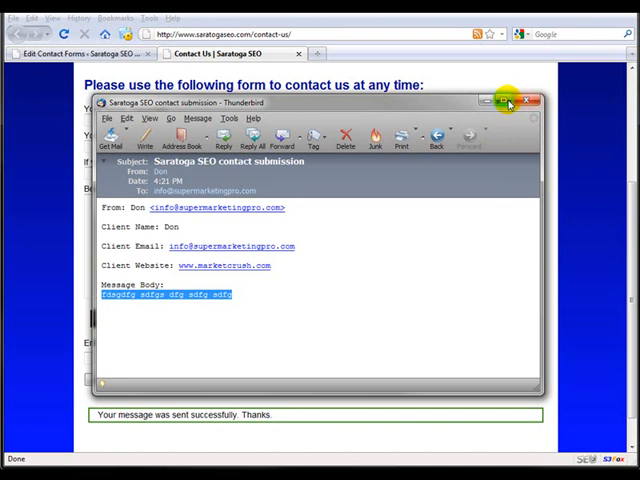
# Close the Thunderbird message and scroll the Contact Us page to review the sent confirmation.
pyautogui.click(525, 101)
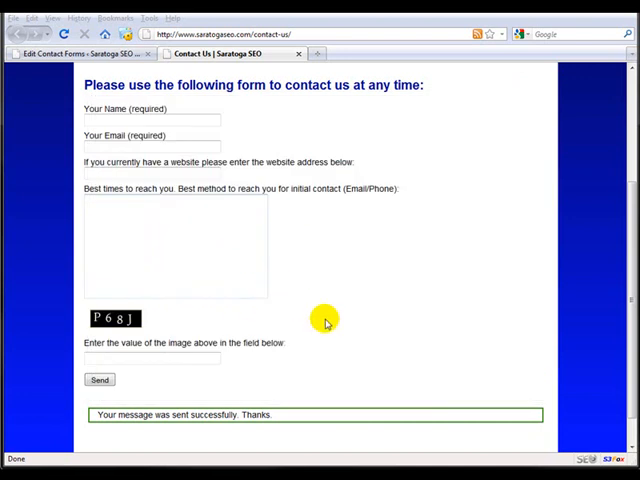
pyautogui.scroll(3)
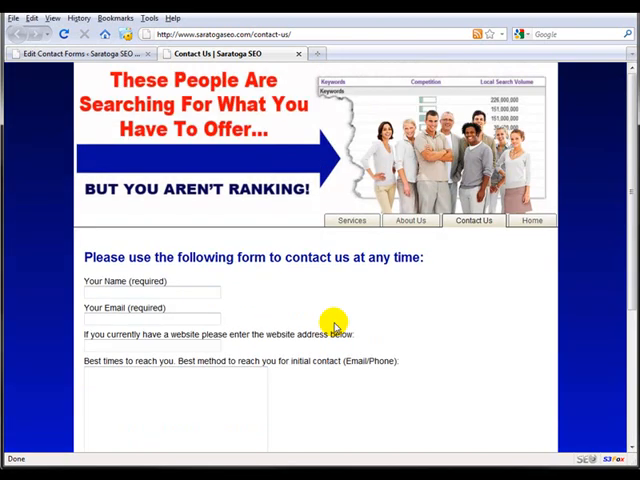
pyautogui.scroll(-3)
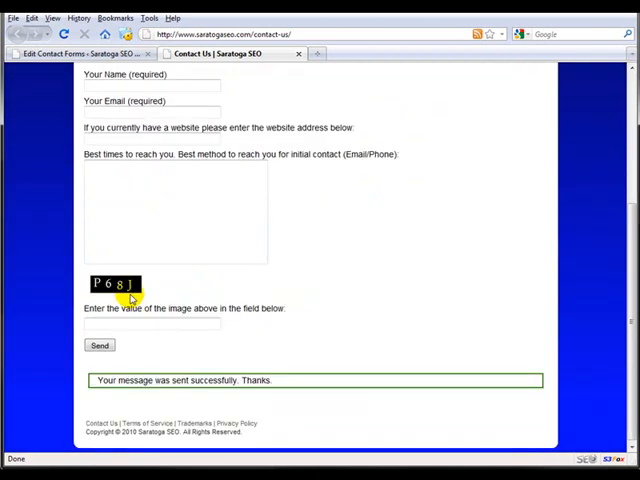
pyautogui.scroll(3)
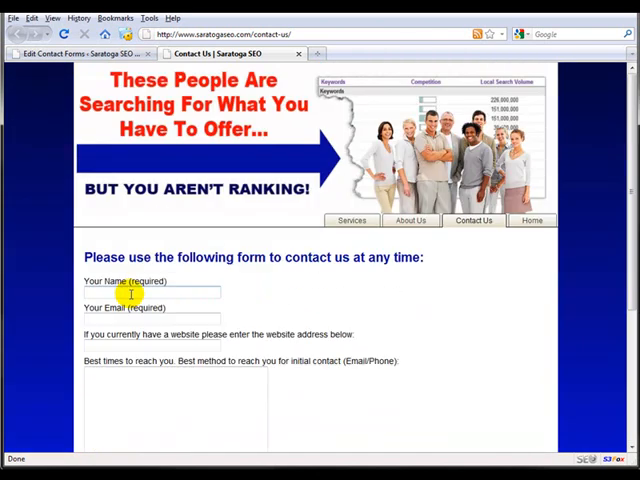
pyautogui.scroll(-3)
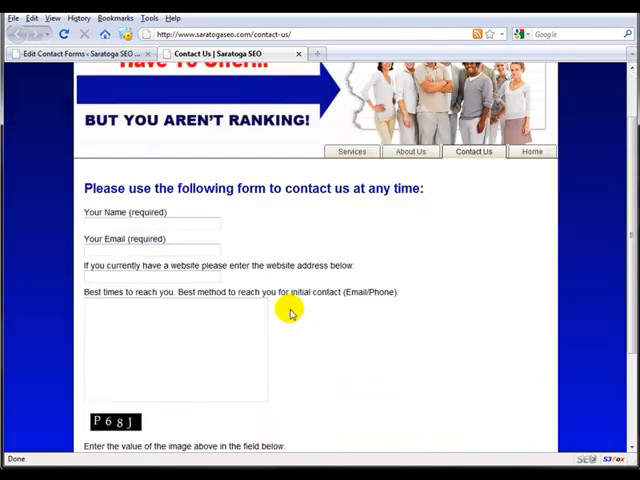
pyautogui.scroll(3)
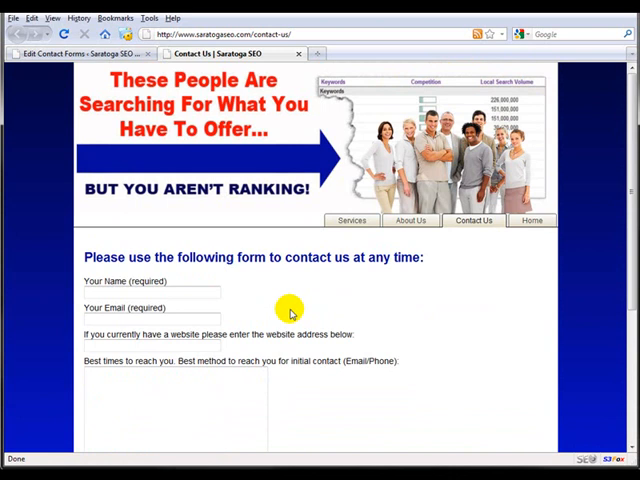
pyautogui.scroll(-3)
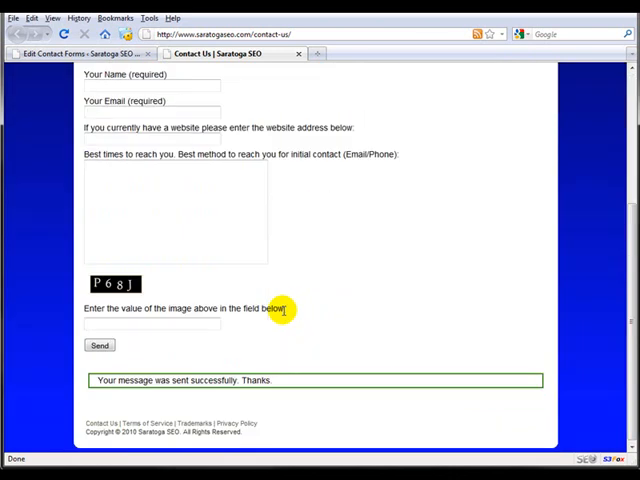
pyautogui.scroll(3)
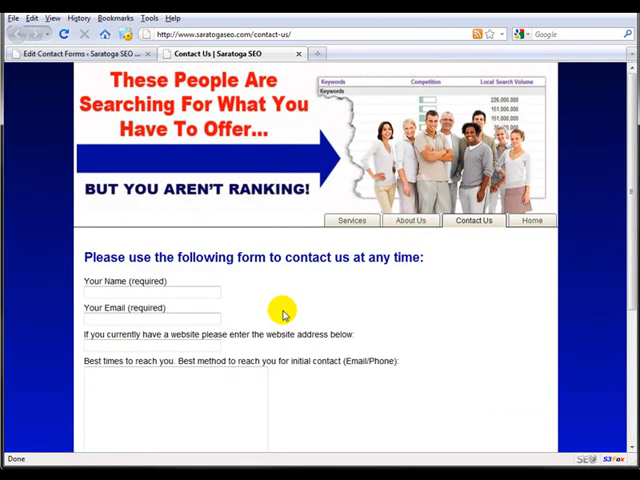